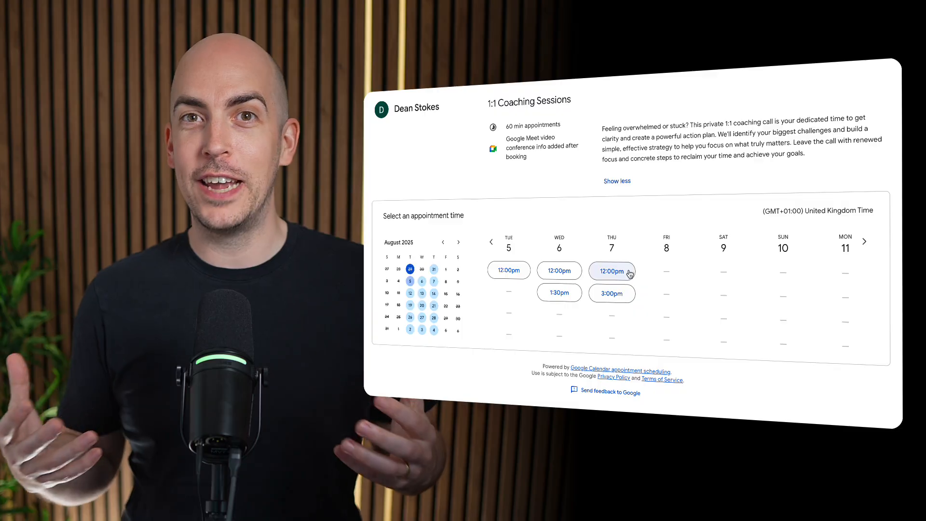
Start a new untitled event block on Tuesday, July 29 from 9am to 5pm.
click(611, 270)
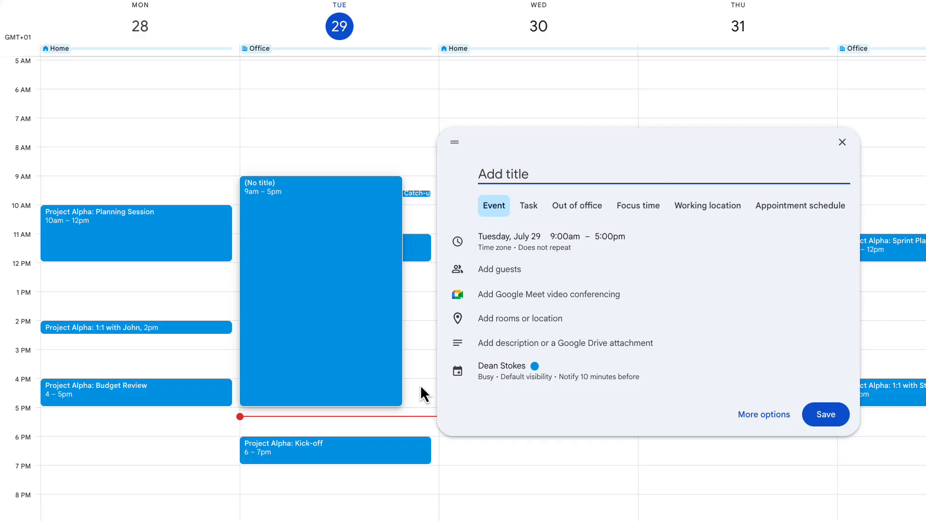
Title it '1:1 Coaching Sessions', make it an appointment schedule and begin detailed setup.
text(1:)
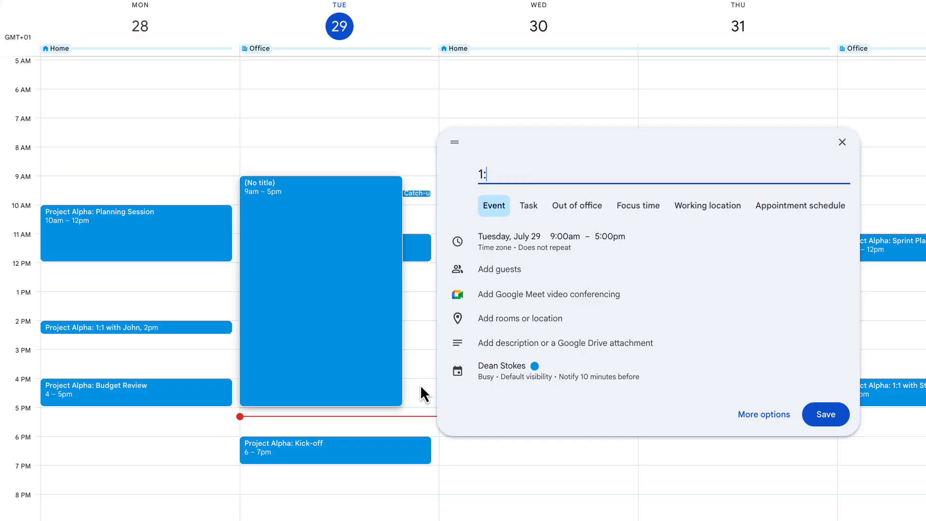
text(1 Coaching Session)
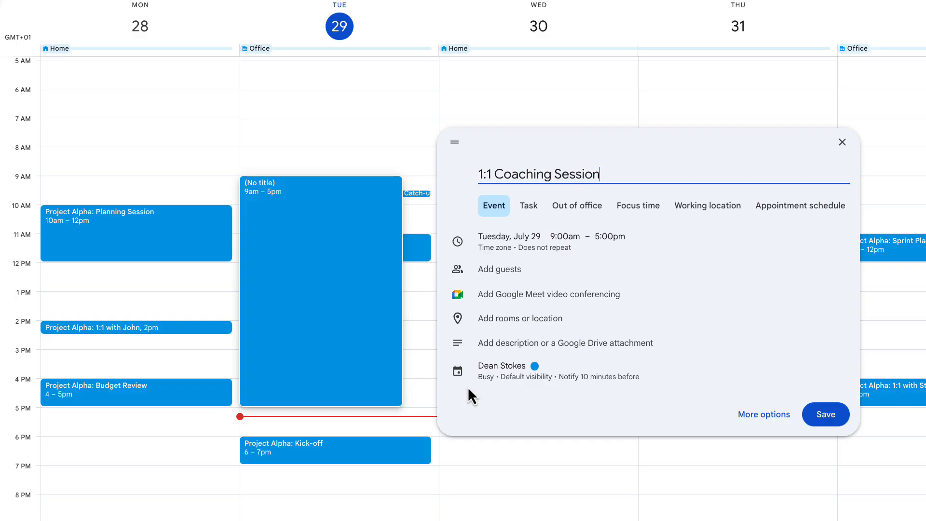
text(s)
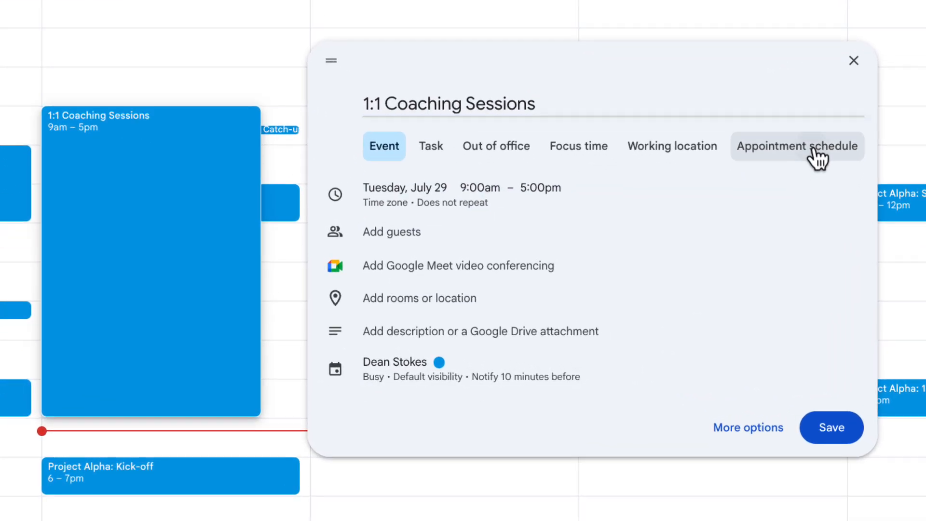
click(797, 146)
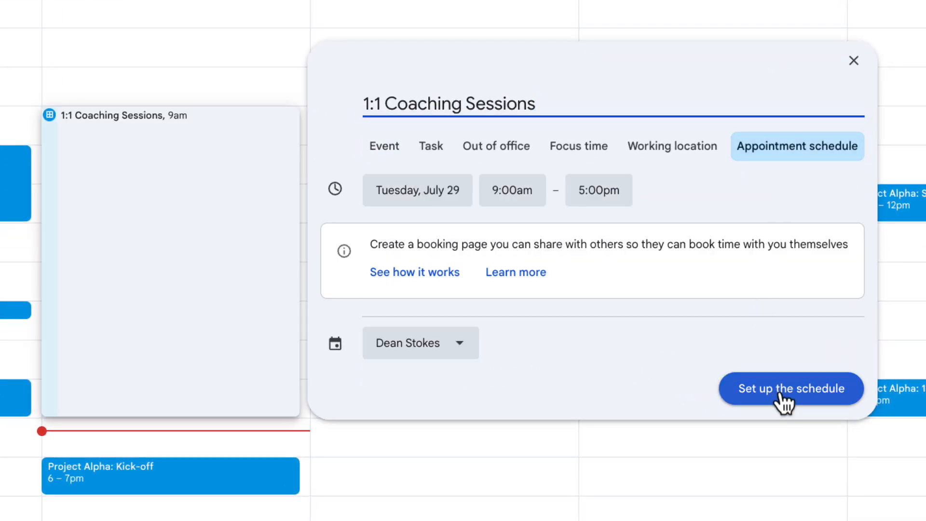
click(791, 388)
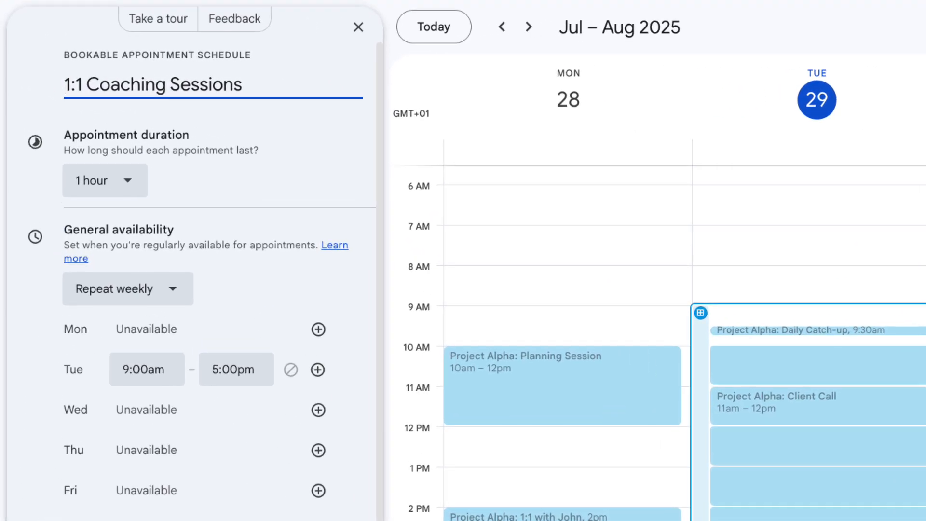
mouse_move(746, 414)
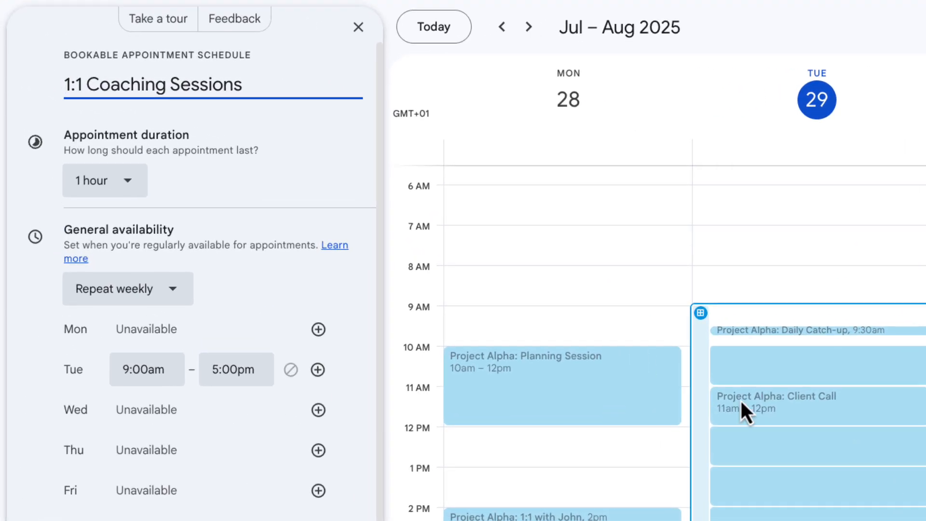
Keep the appointment duration at 1 hour.
click(104, 180)
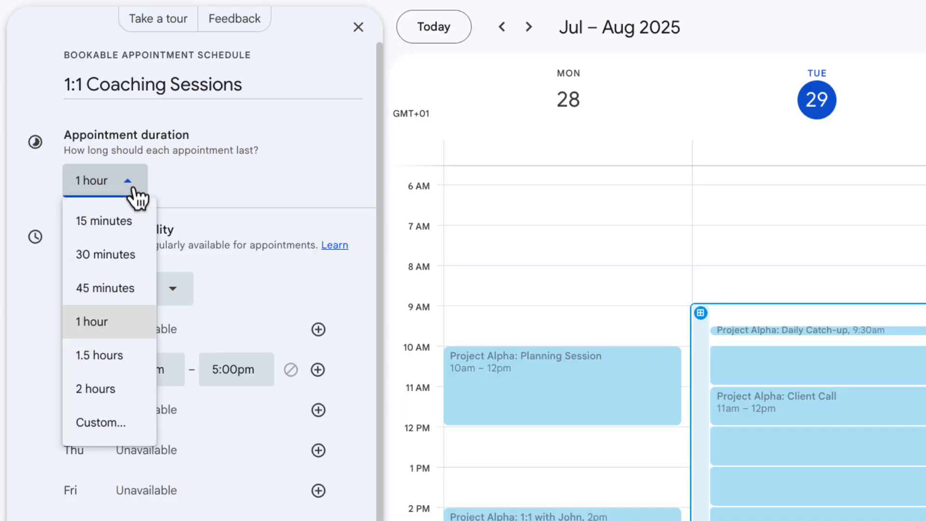
mouse_move(120, 336)
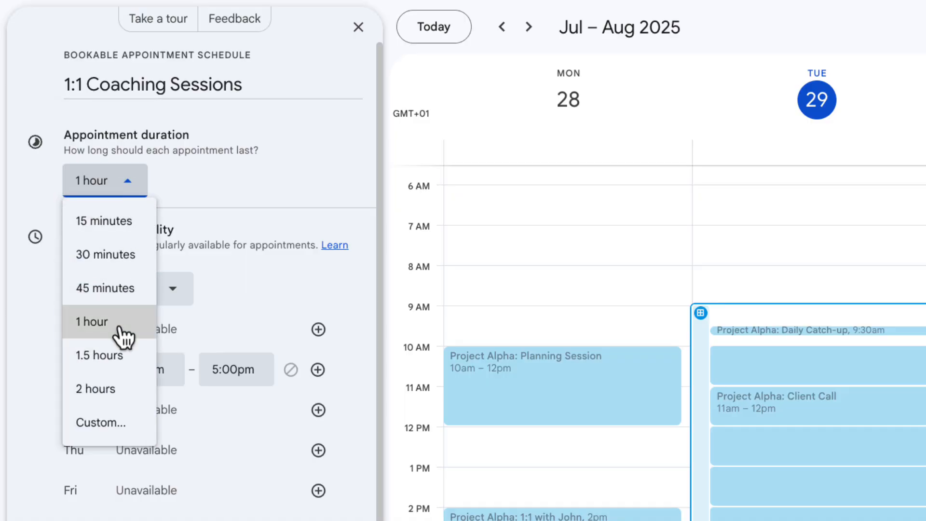
click(92, 321)
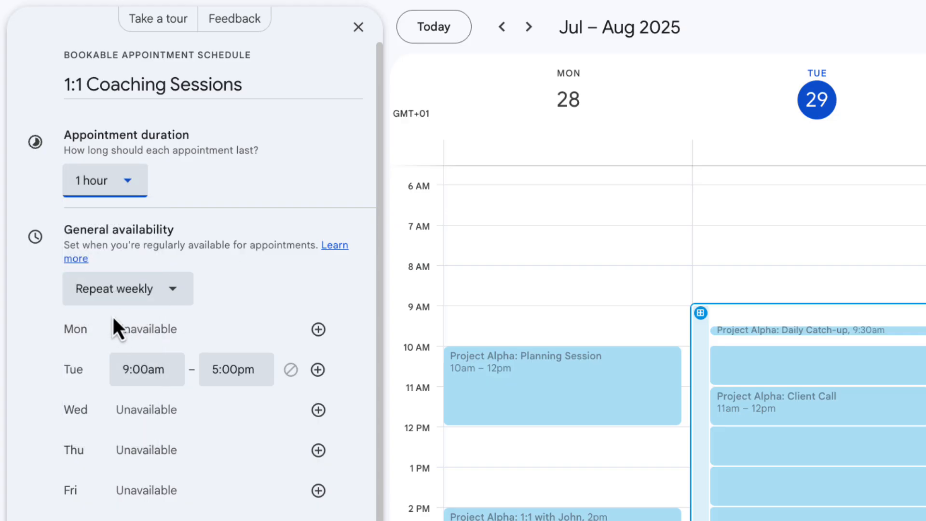
mouse_move(165, 303)
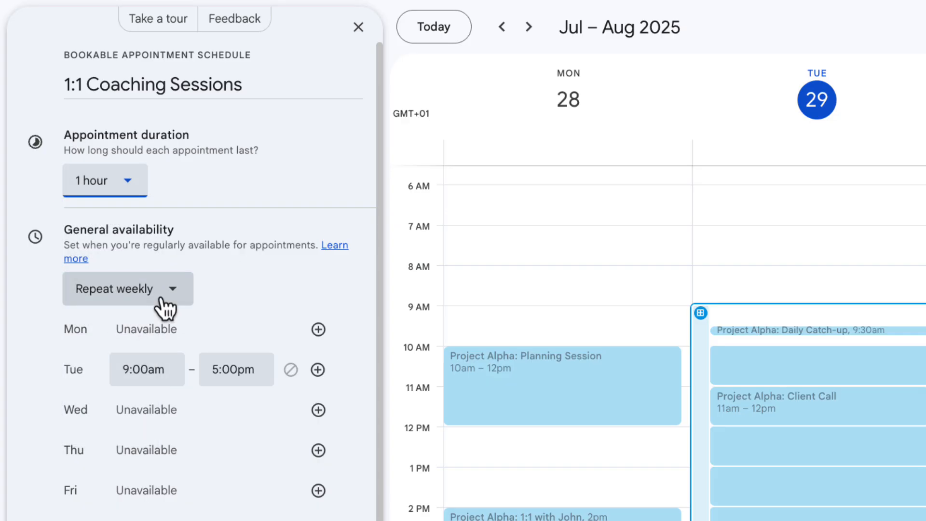
mouse_move(175, 334)
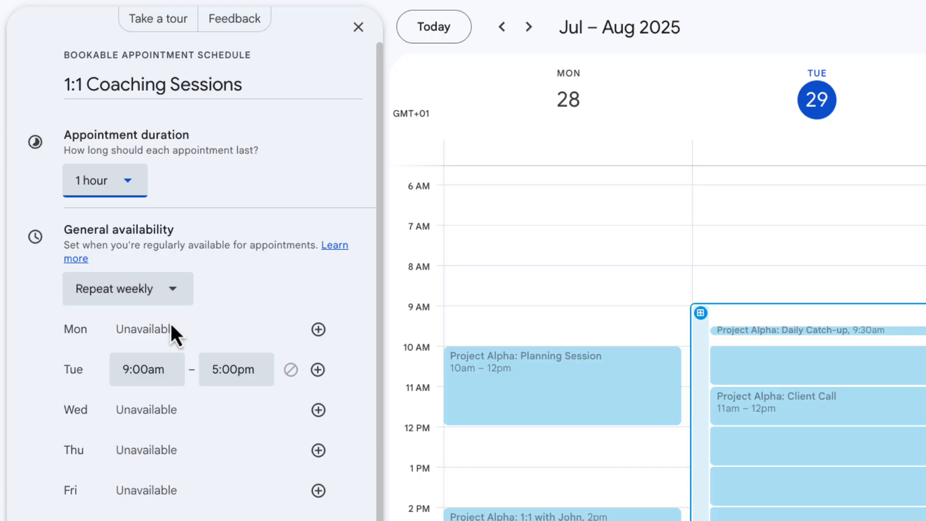
Add 9am–5pm availability on Wednesday and Thursday, repeating weekly.
scroll(down, 3)
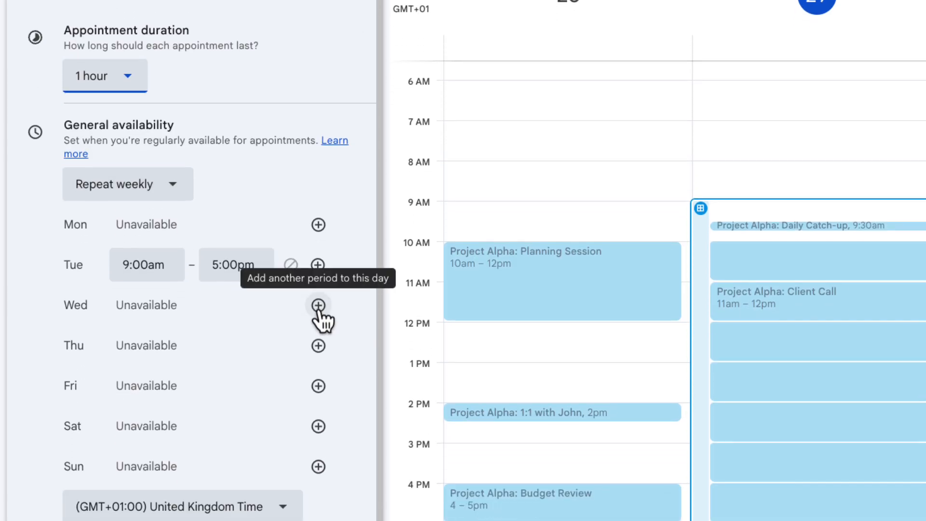
click(318, 304)
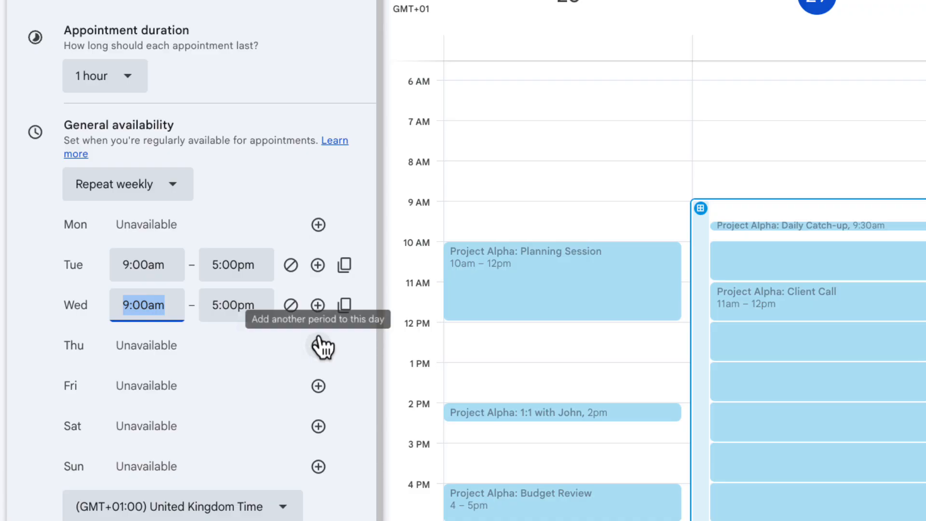
click(318, 346)
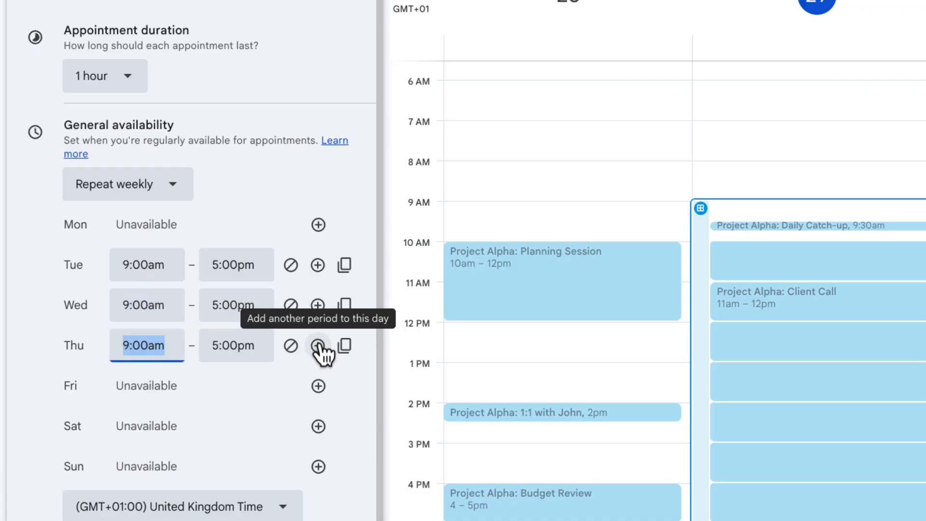
mouse_move(203, 205)
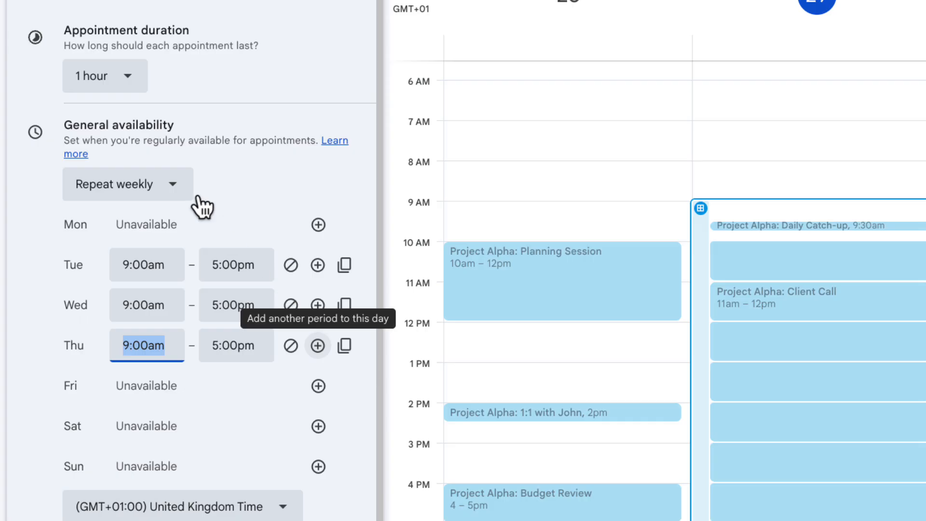
click(128, 183)
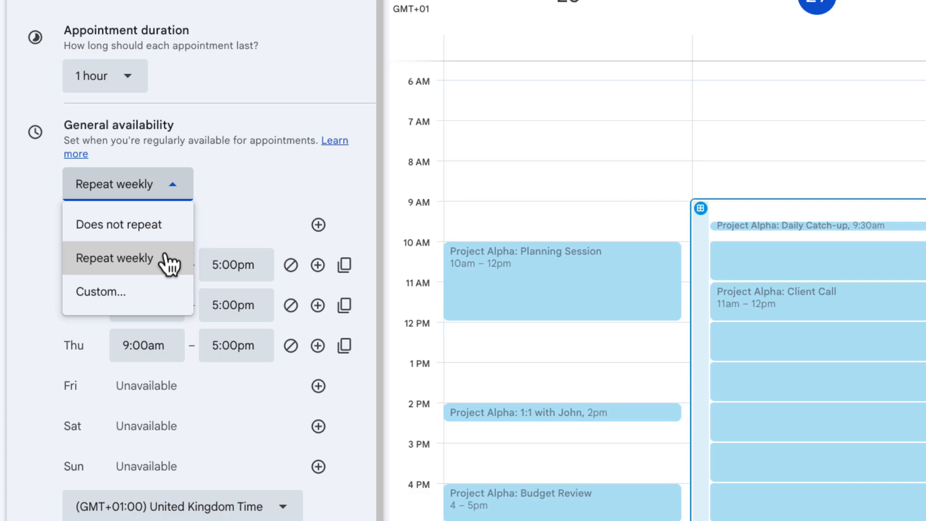
mouse_move(168, 294)
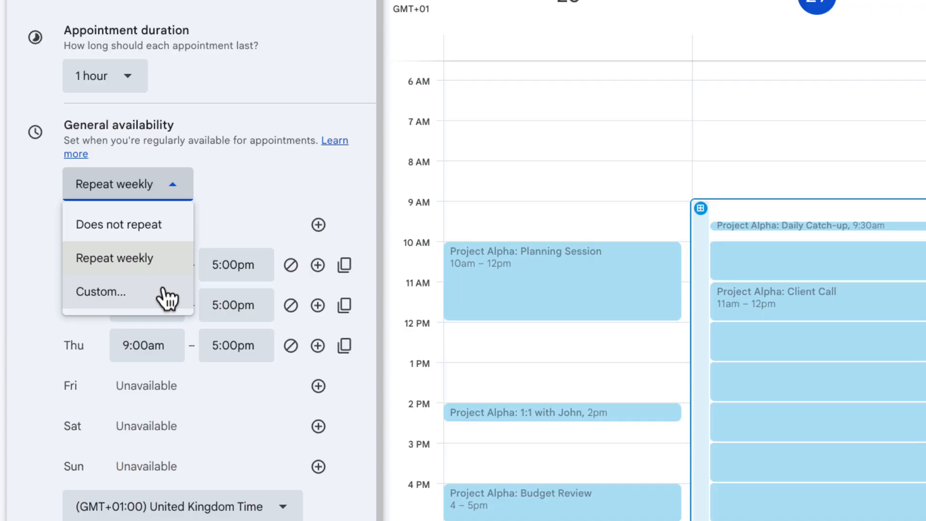
click(116, 257)
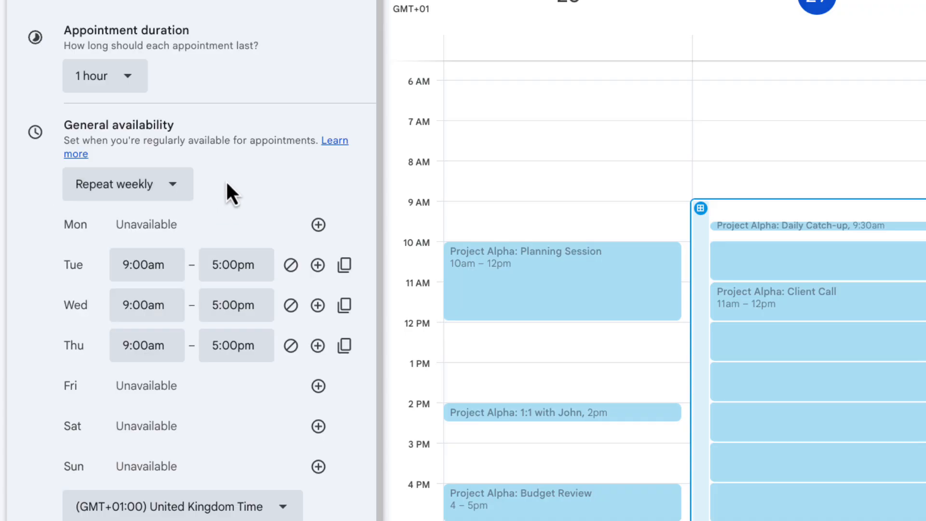
Require a minimum of 36 hours' notice before an appointment can be booked.
scroll(down, 3)
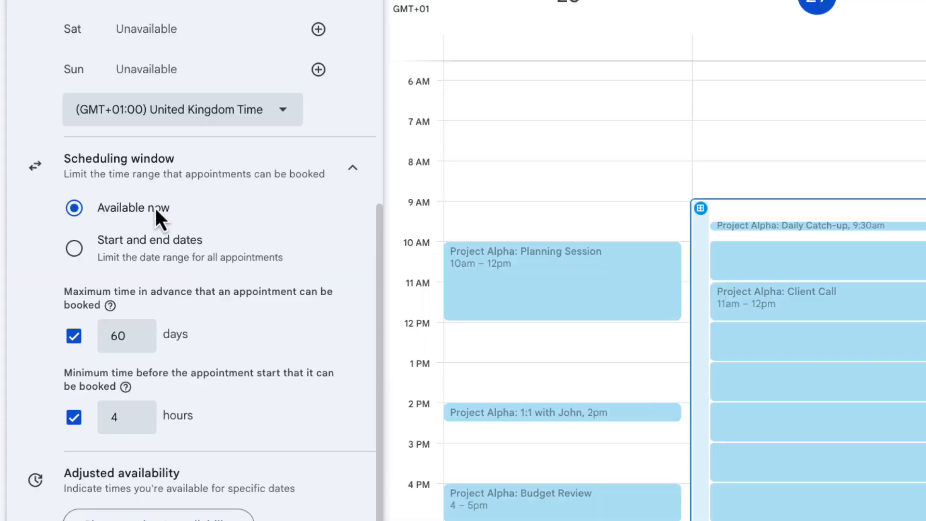
mouse_move(125, 293)
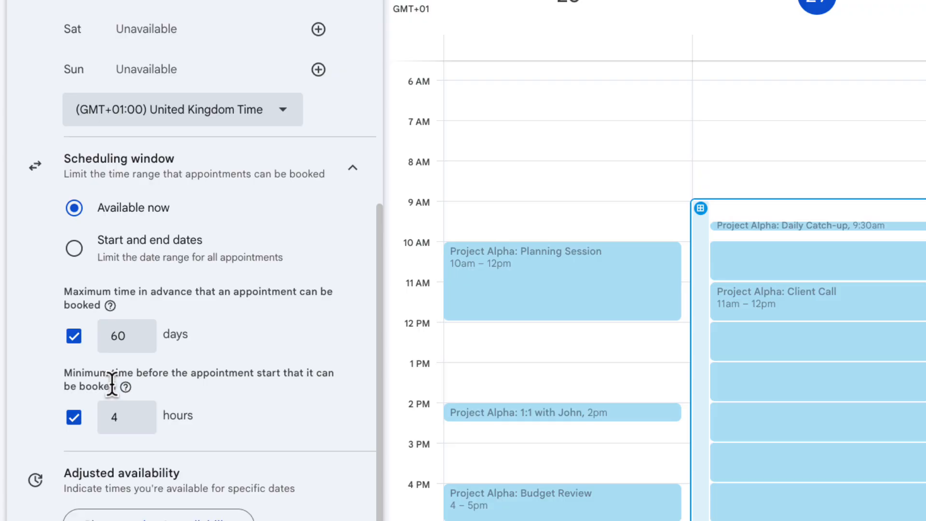
click(125, 417)
text(36)
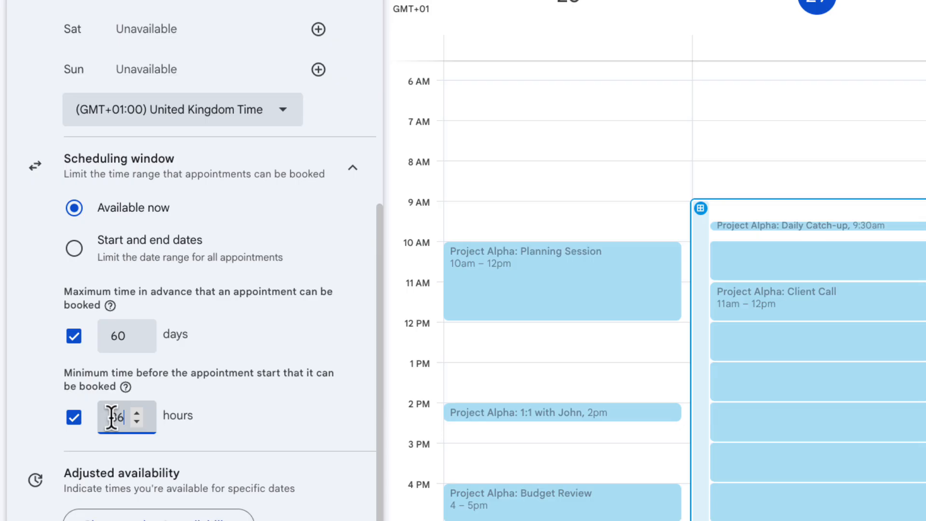
scroll(down, 3)
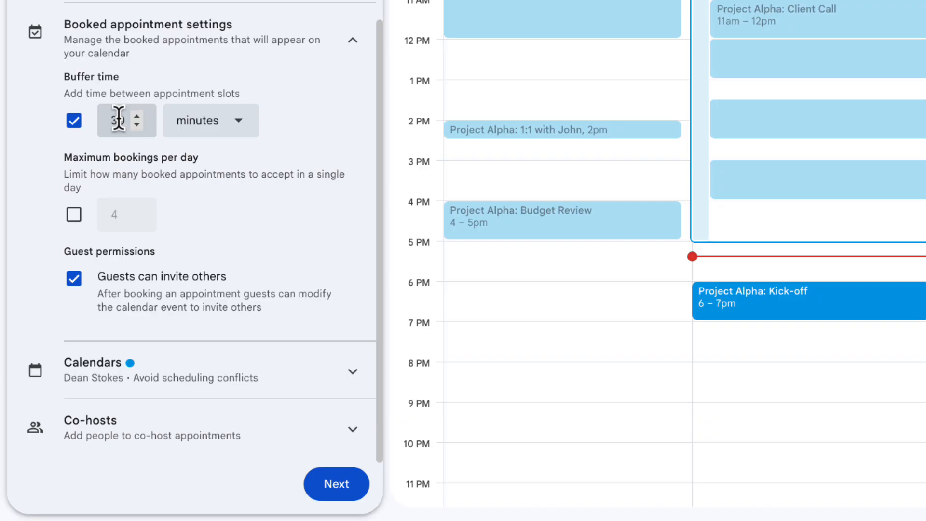
Set a 30-minute buffer between slots and cap bookings at 2 per day.
click(73, 214)
text(2)
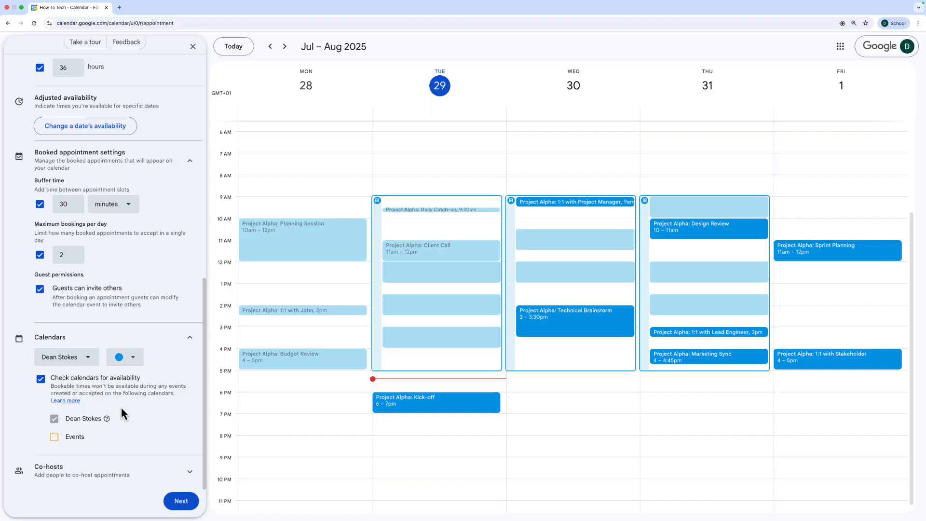
mouse_move(116, 414)
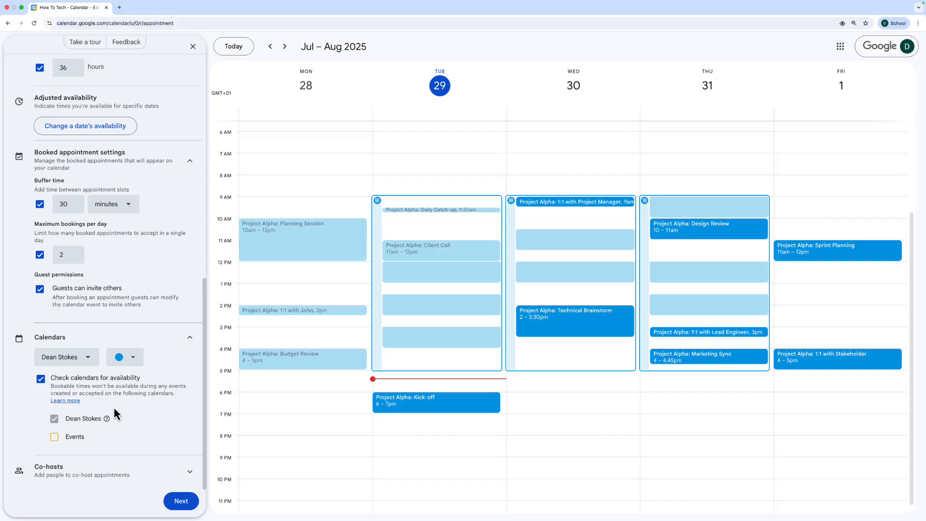
Check the Events calendar for conflicts and expand the Co-hosts section.
click(54, 436)
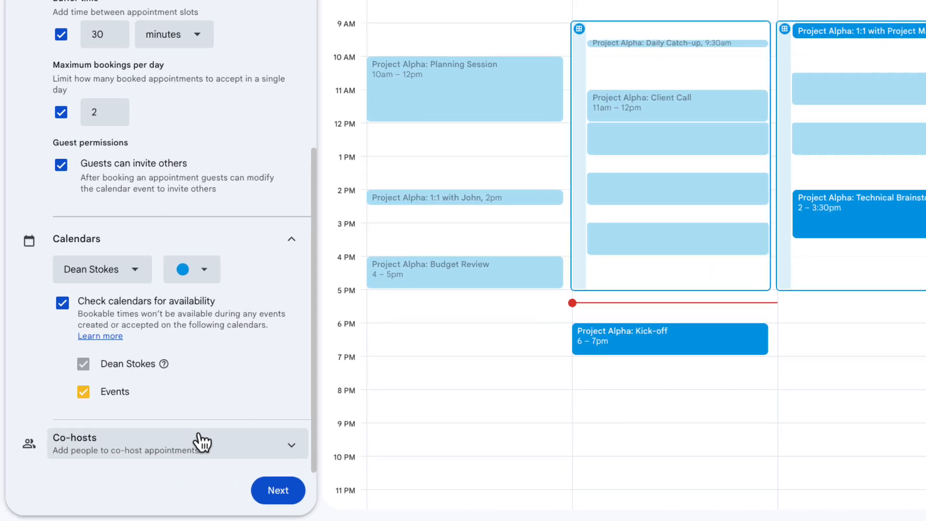
click(290, 444)
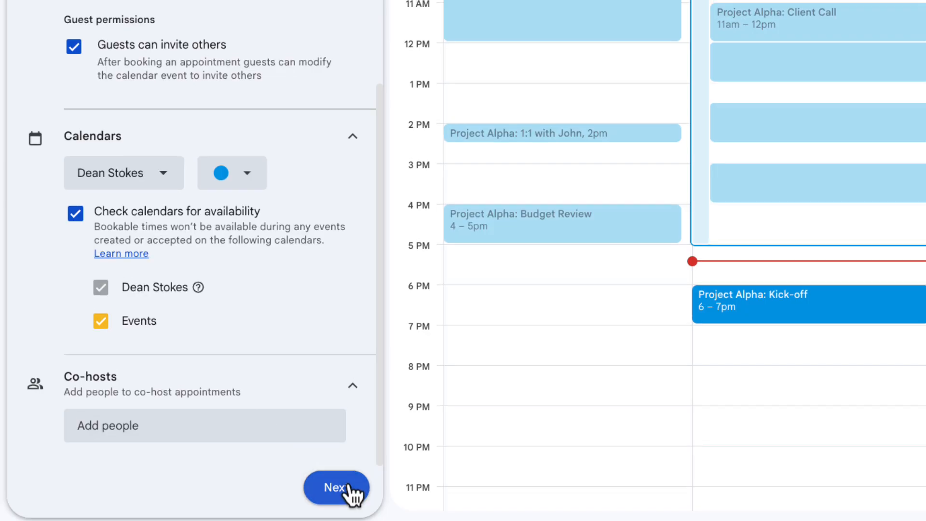
Continue to booking page settings and choose Google Meet video conferencing as the location.
click(336, 487)
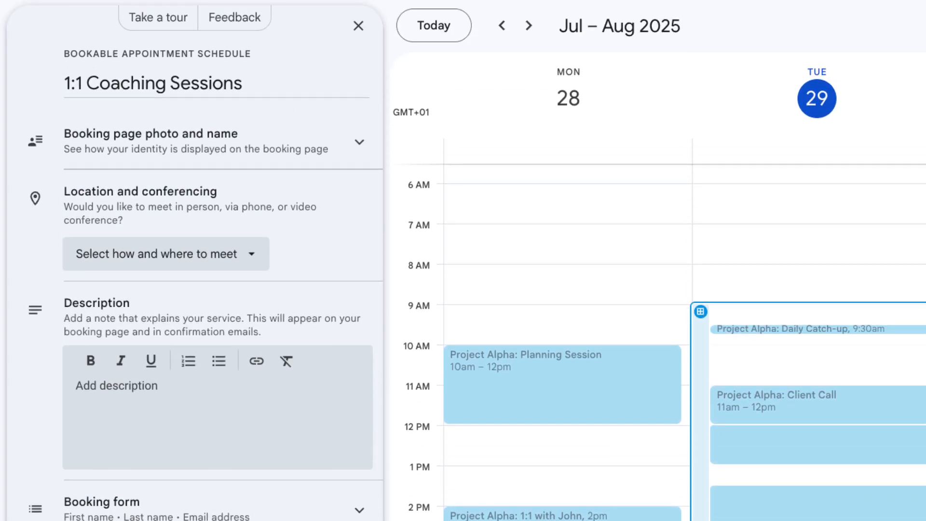
click(217, 141)
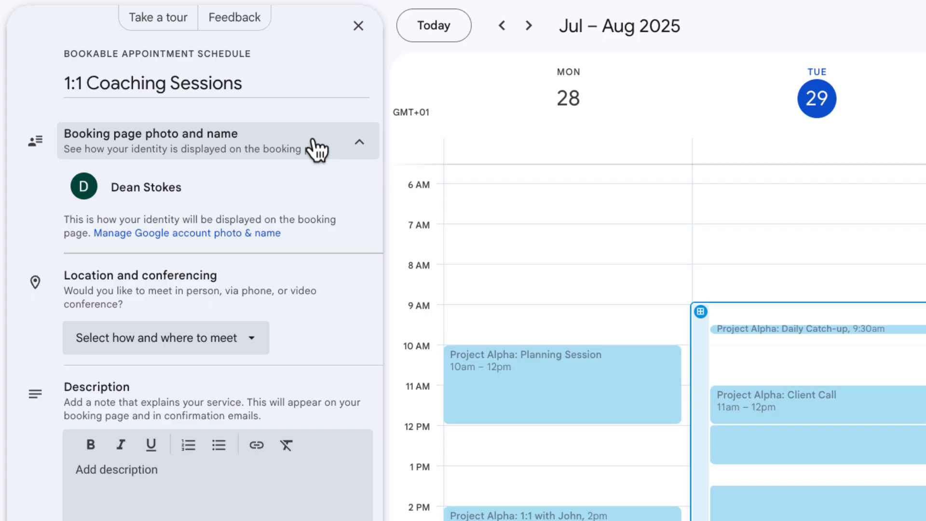
scroll(down, 3)
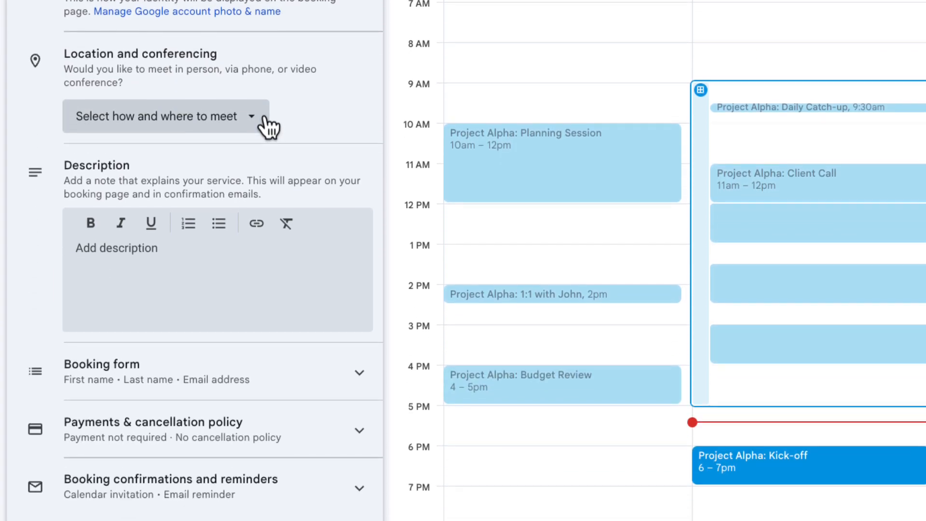
click(165, 115)
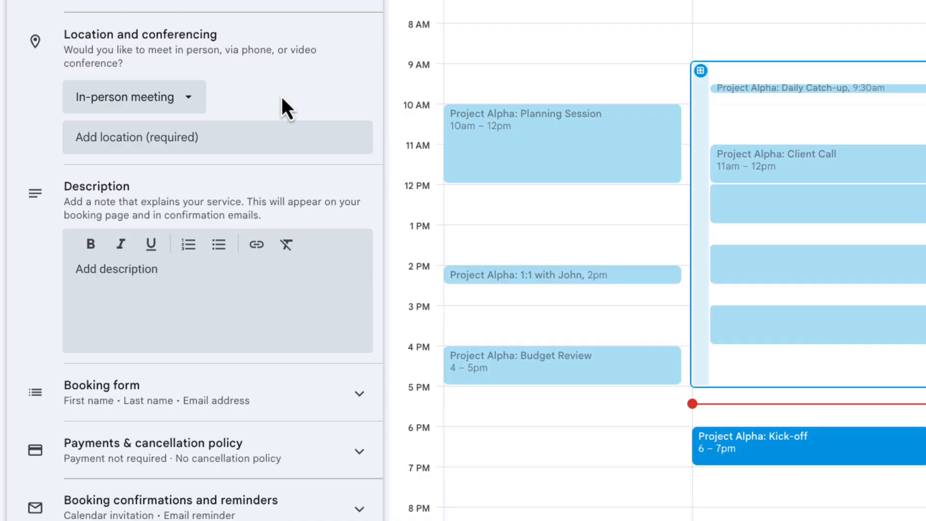
mouse_move(200, 109)
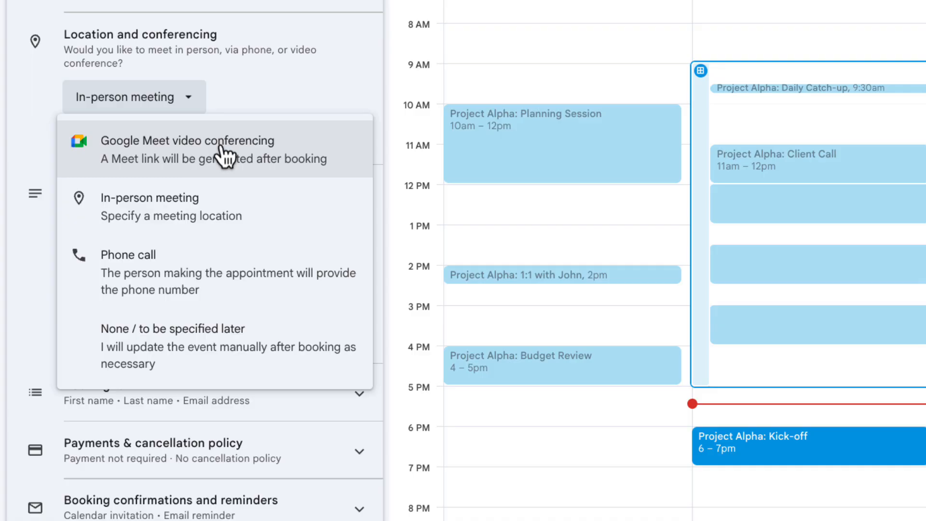
click(187, 141)
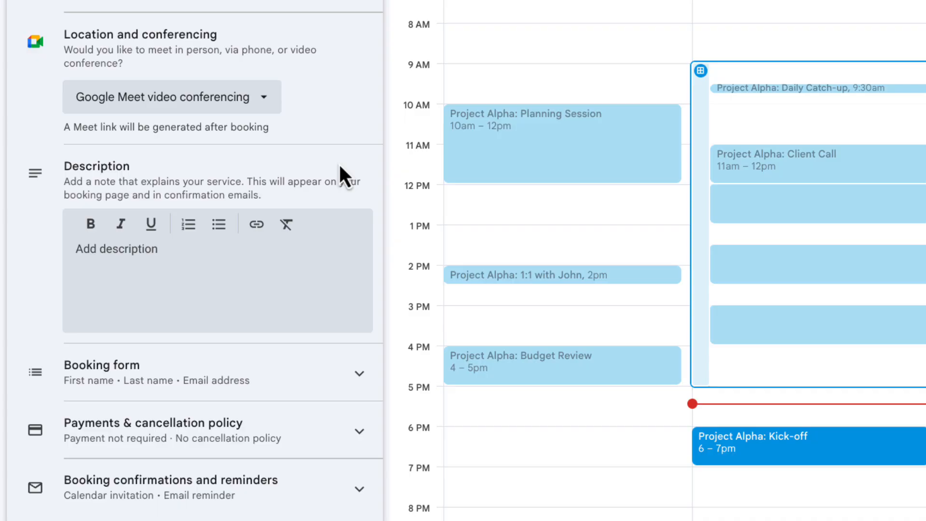
Enter a description of the private 1:1 coaching call and expand the Booking form section.
click(193, 270)
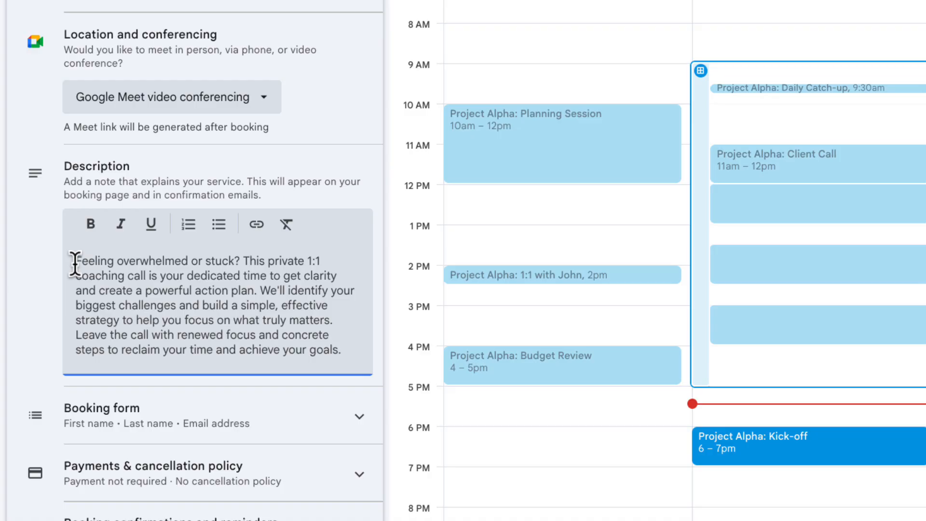
click(353, 416)
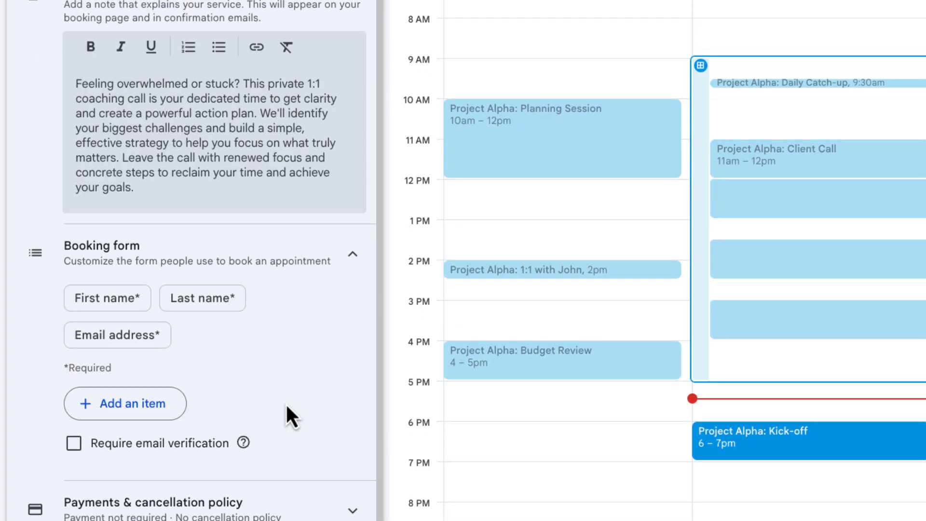
Start adding a new item to the booking form.
scroll(down, 3)
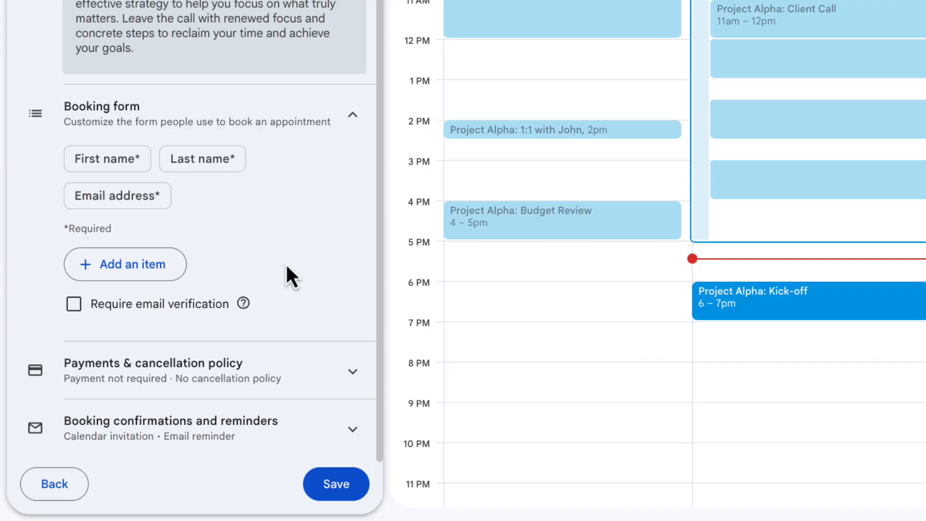
scroll(up, 3)
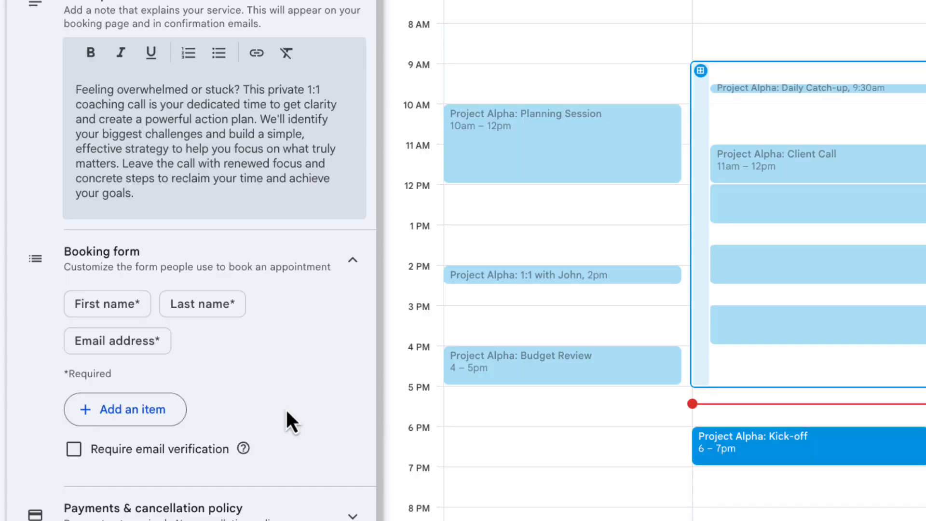
mouse_move(267, 422)
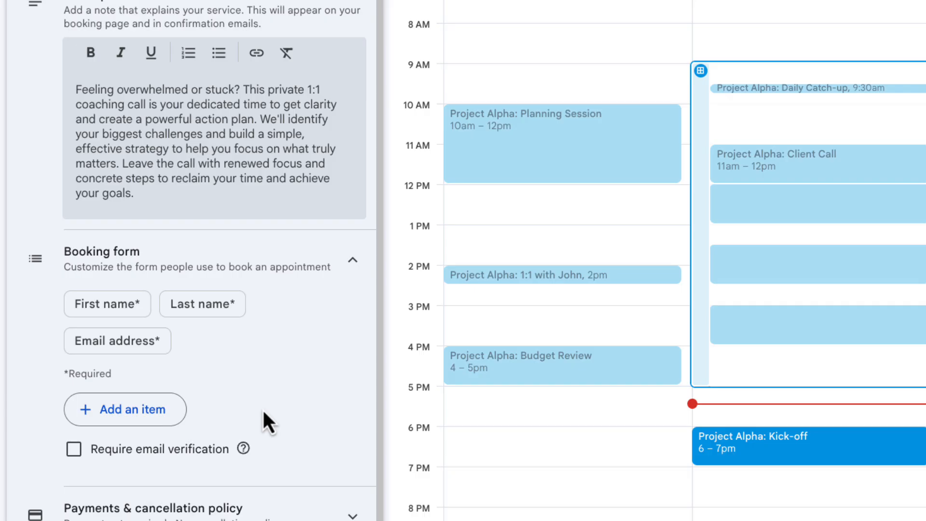
click(124, 409)
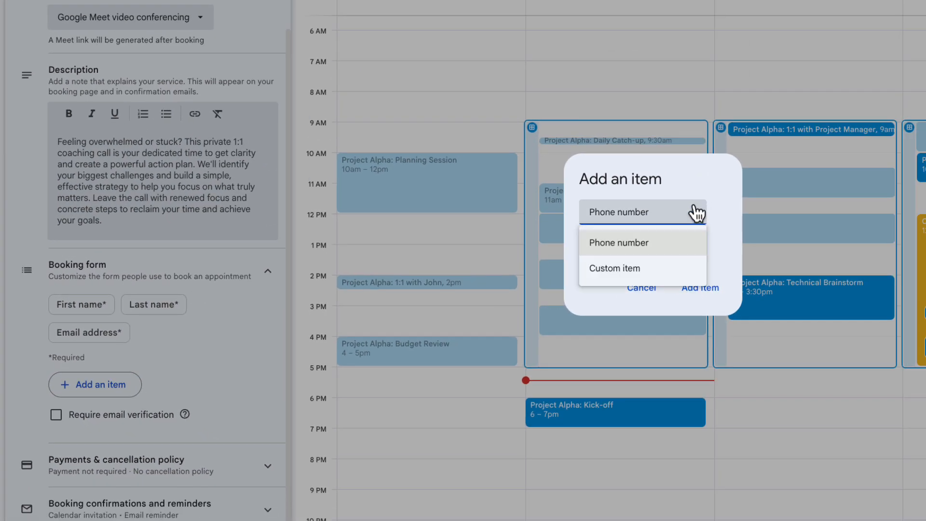
Add a required custom question: 'Tell me a little more about what you're hoping to get from this coaching session.'.
click(615, 268)
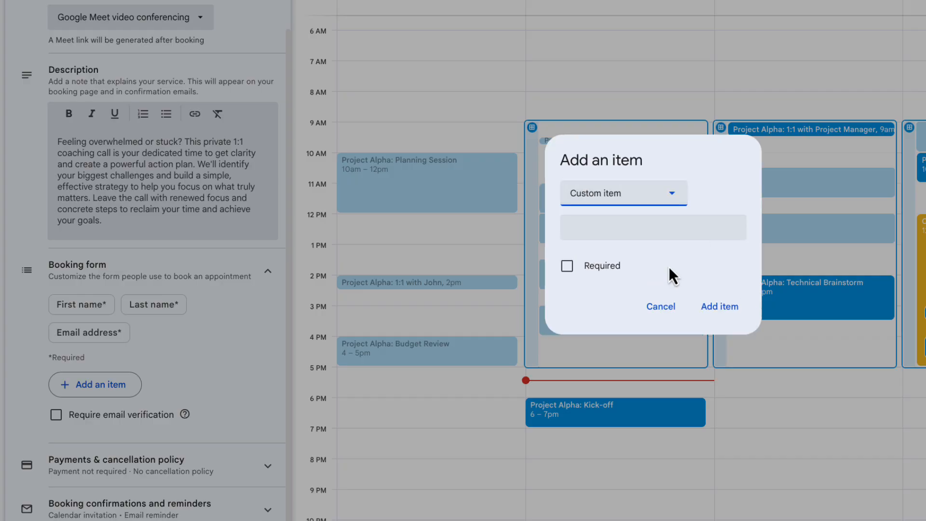
text(Tell me a)
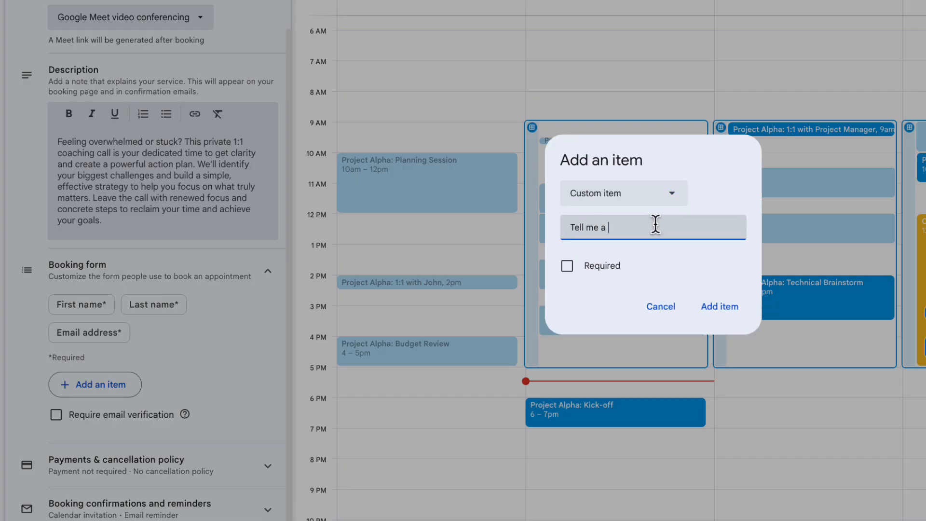
text(little more about what you'r)
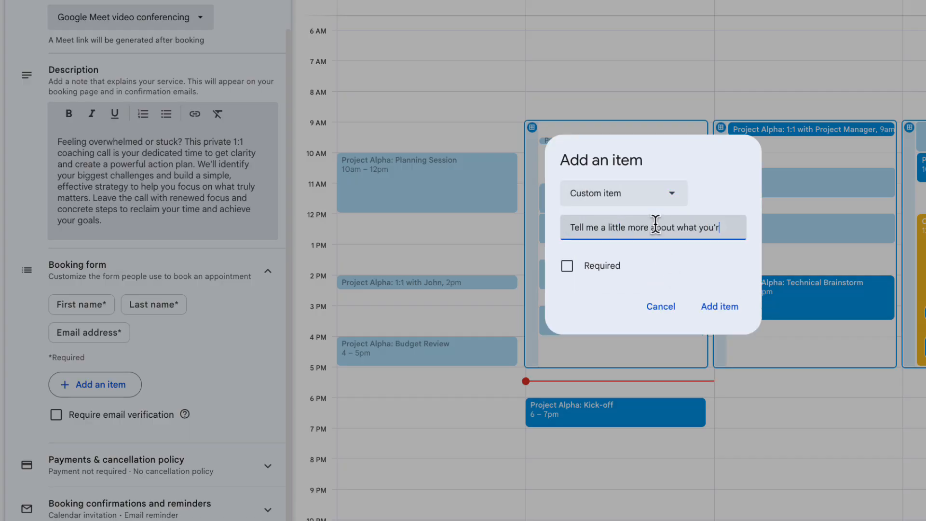
text(hoping to get from this coaching session.)
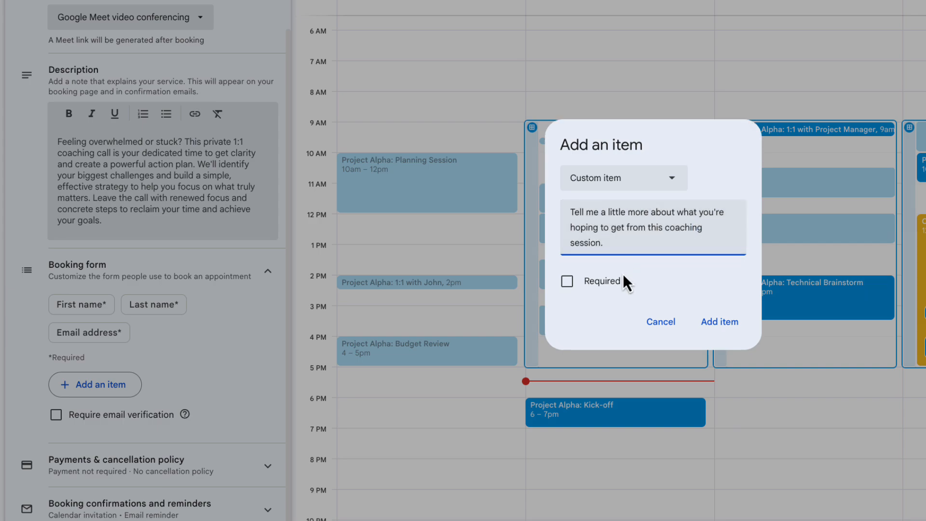
click(566, 280)
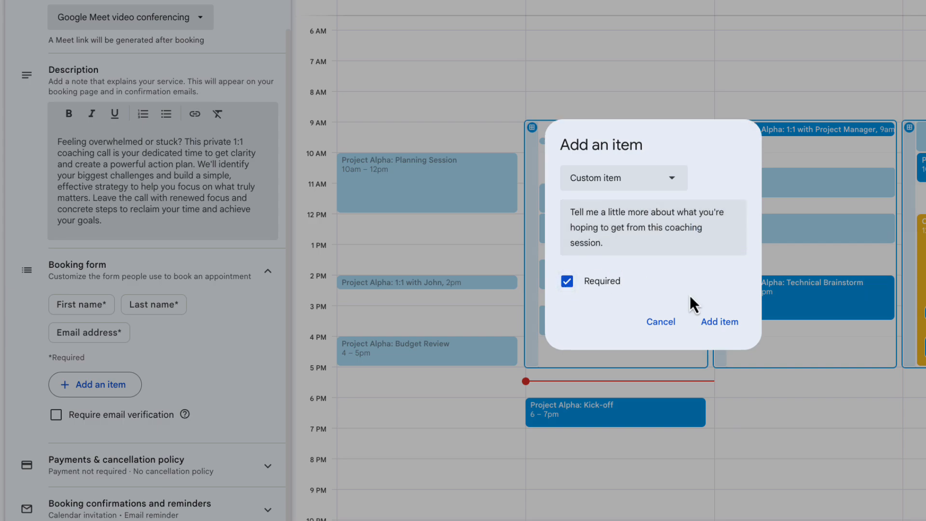
click(719, 322)
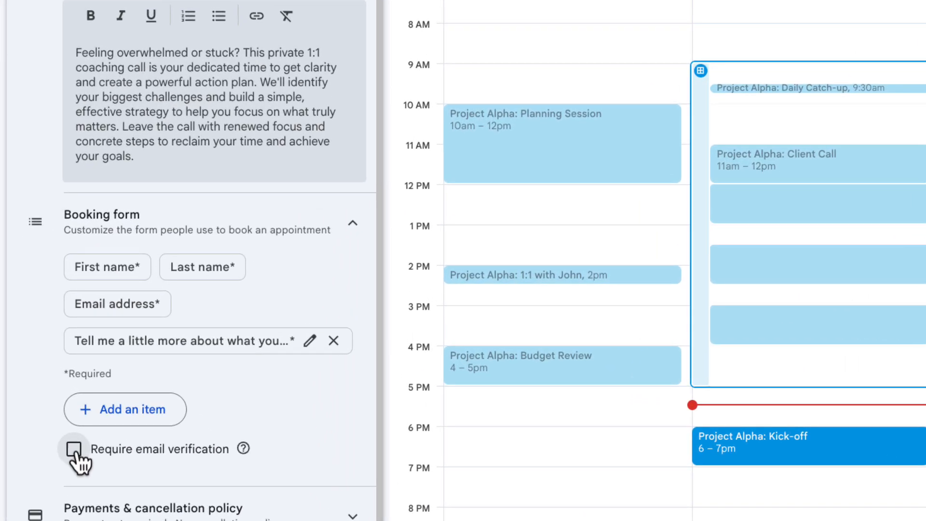
Scroll down to the Payments & cancellation policy settings for the schedule.
scroll(down, 3)
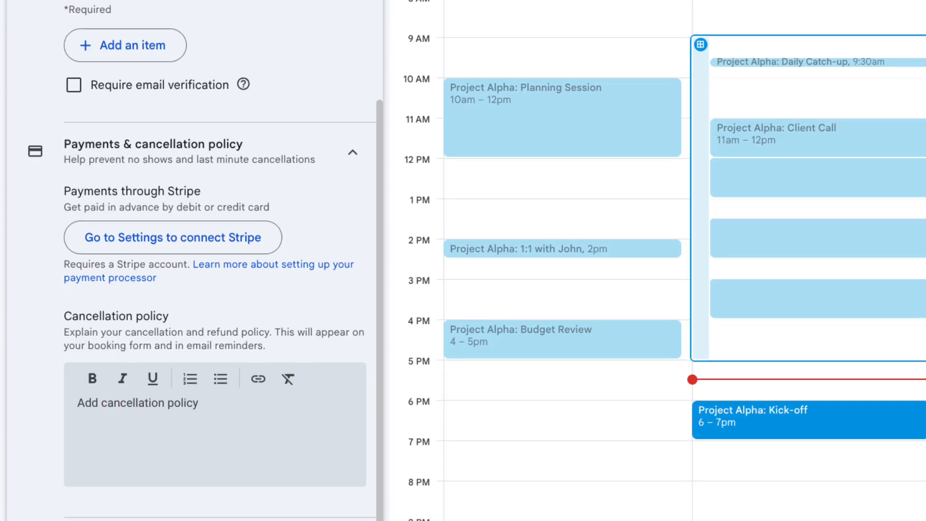
Add a second email reminder 1 hour before and save the 1:1 Coaching Sessions schedule.
scroll(down, 3)
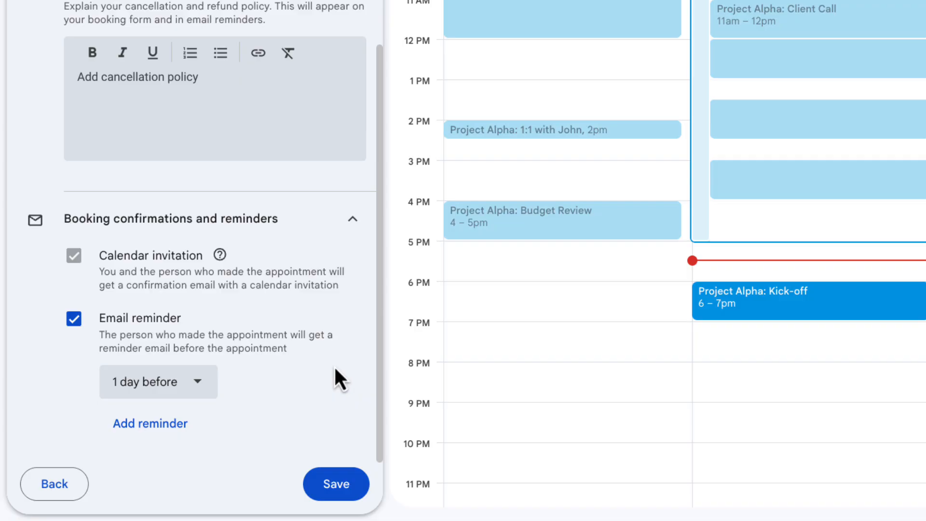
mouse_move(151, 424)
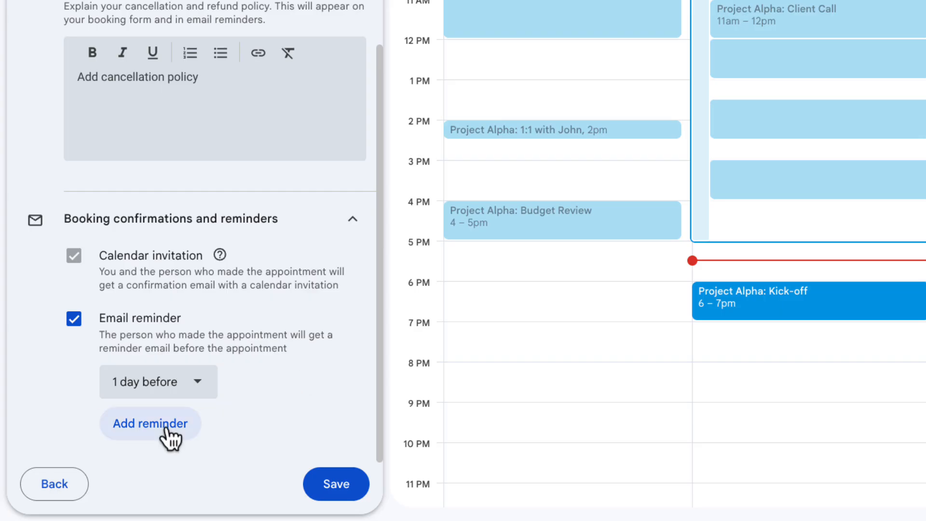
click(150, 423)
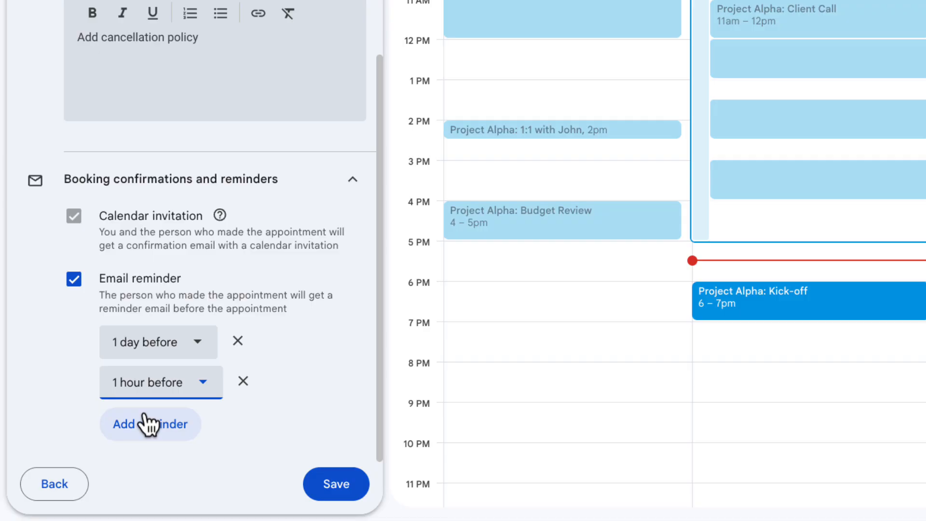
click(336, 484)
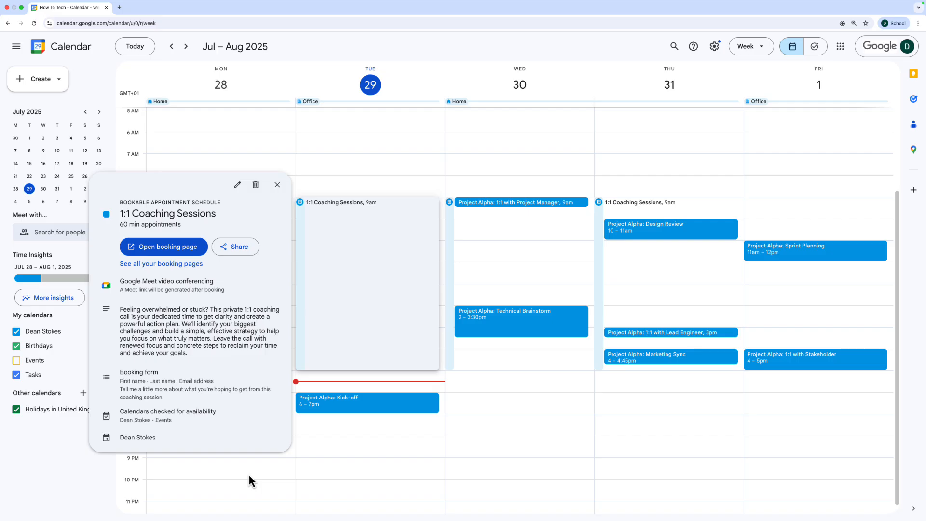
mouse_move(317, 395)
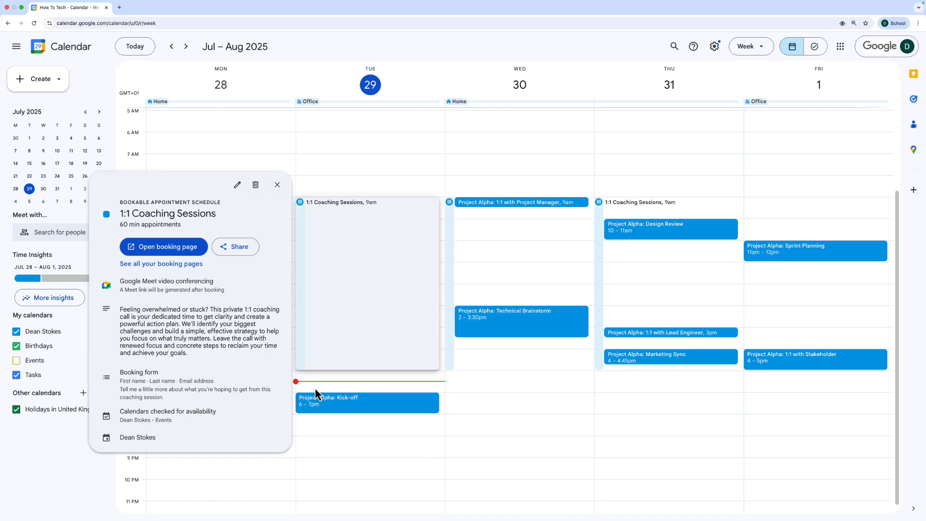
Move the calendar to the following week, August 4–8, showing the coaching availability.
click(185, 47)
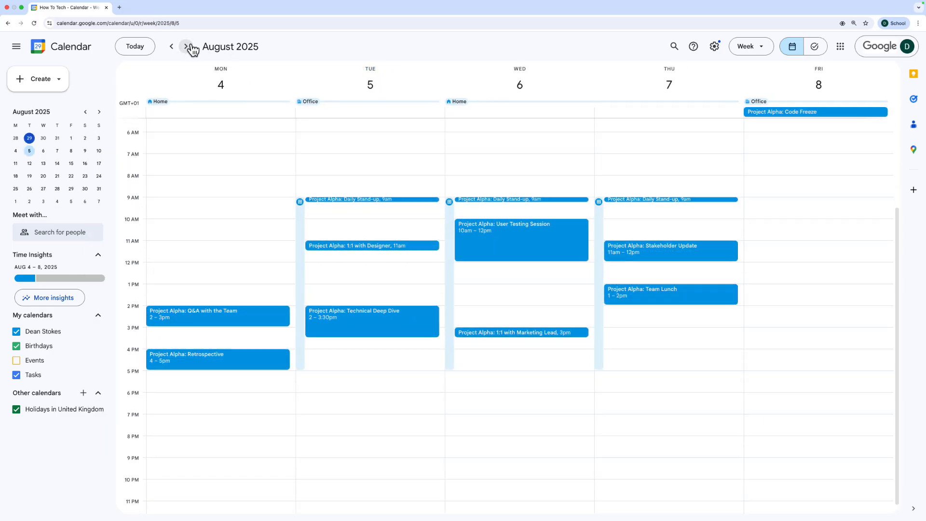
mouse_move(303, 232)
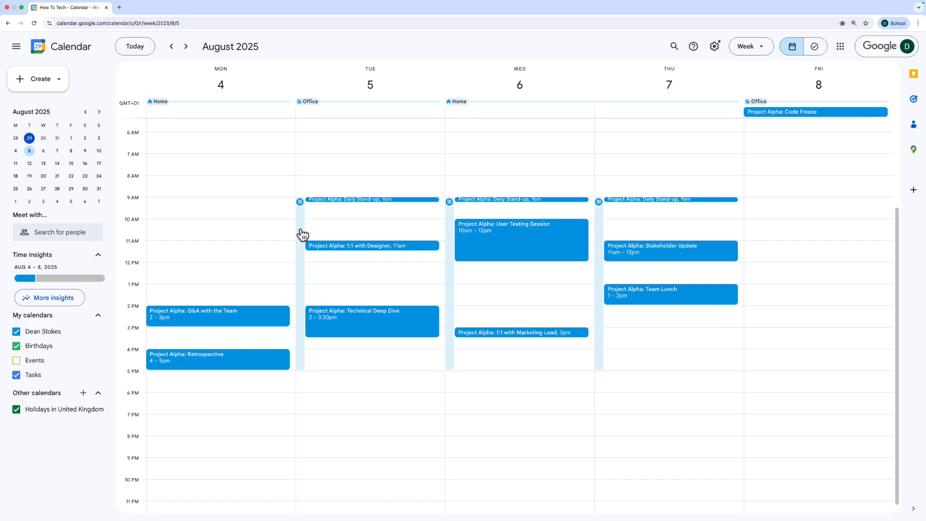
mouse_move(301, 202)
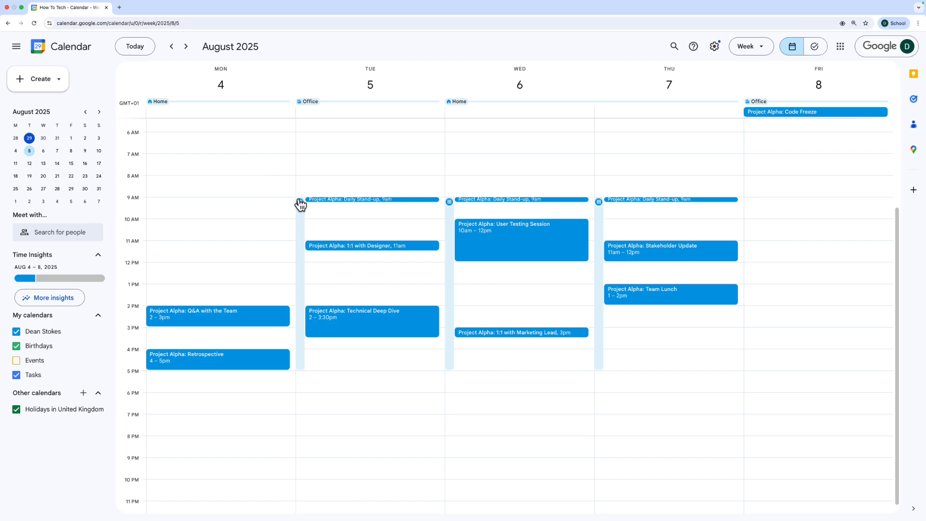
mouse_move(302, 304)
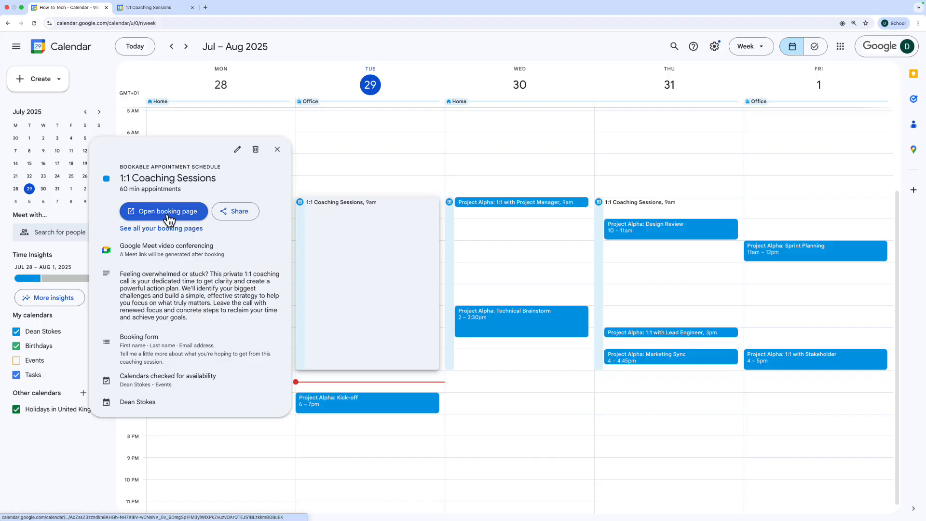
Preview the public booking page and reveal the full session description.
click(164, 211)
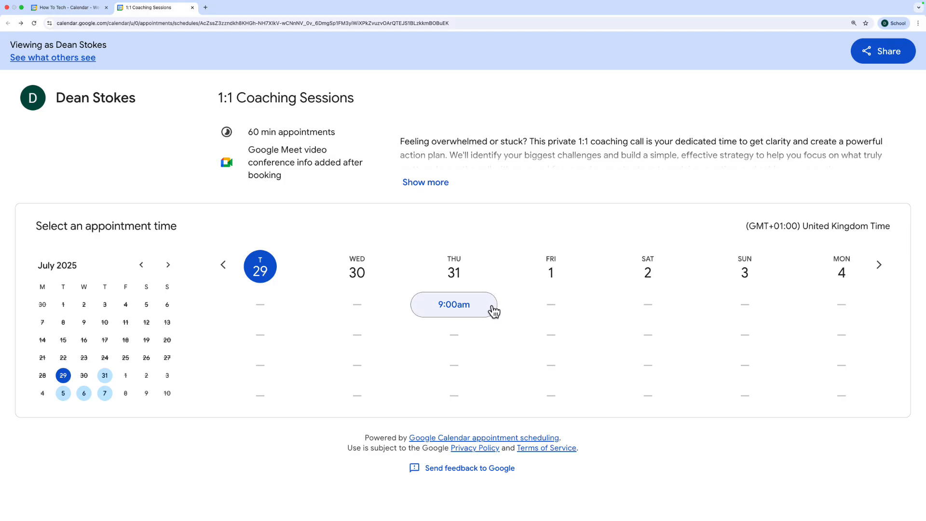
mouse_move(498, 282)
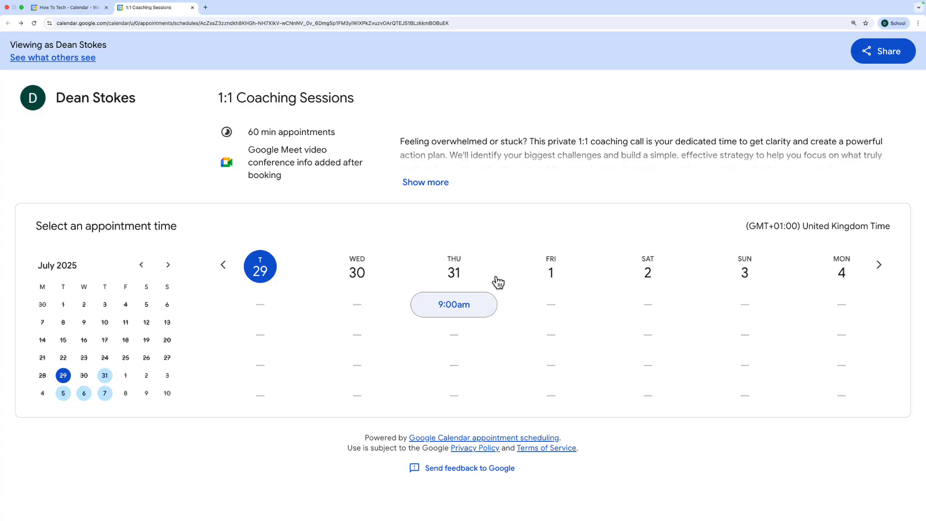
click(425, 182)
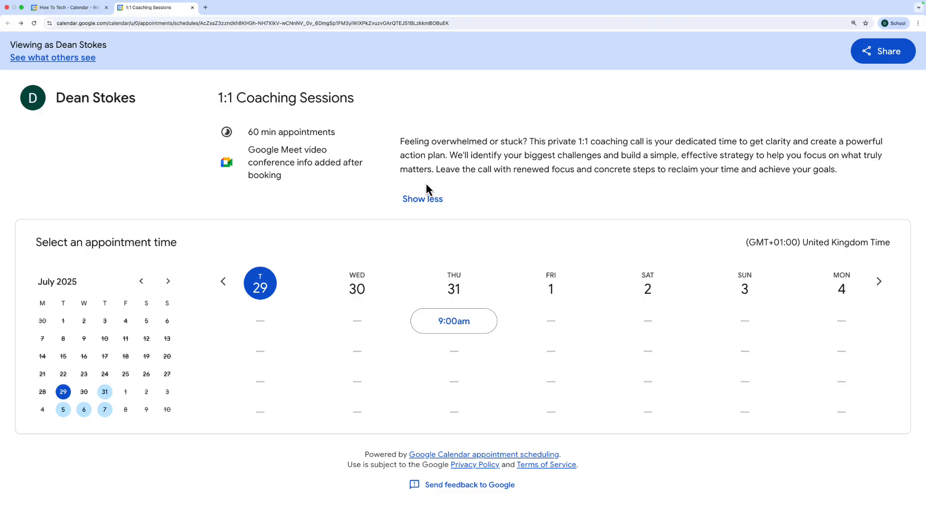
mouse_move(258, 135)
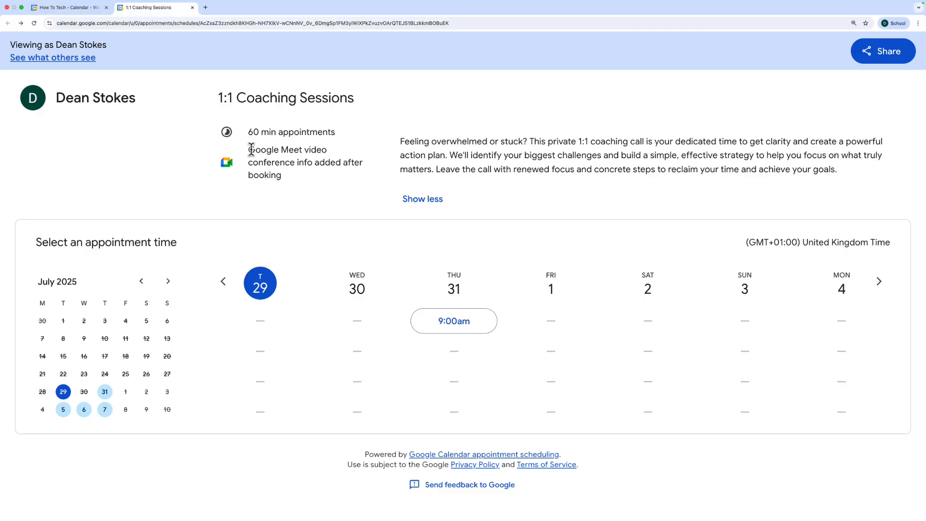
mouse_move(317, 217)
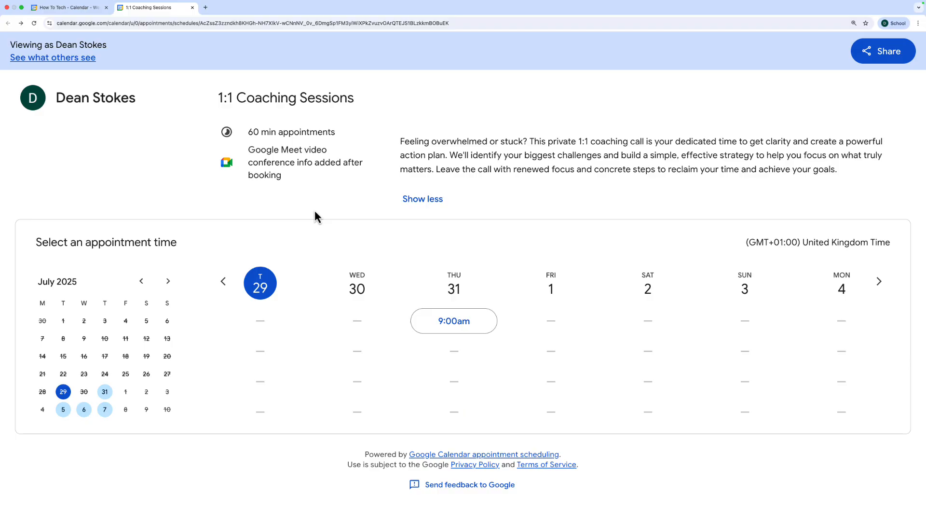
Browse to availability from August 13 and pick the Thursday, August 14 noon slot.
click(880, 282)
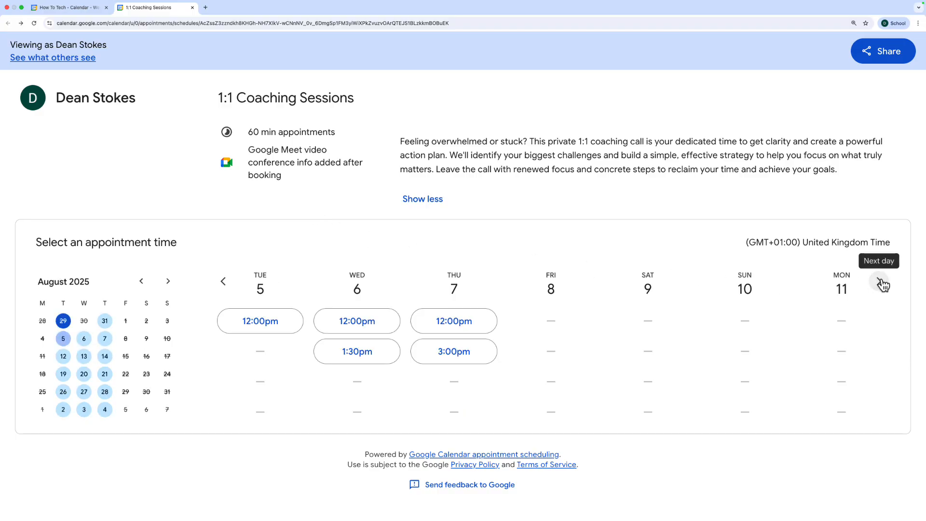
mouse_move(84, 356)
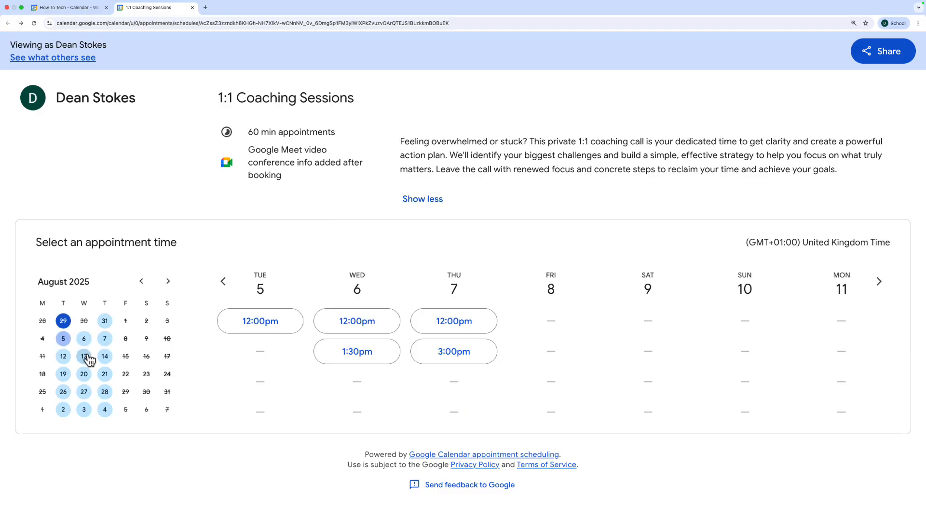
click(84, 356)
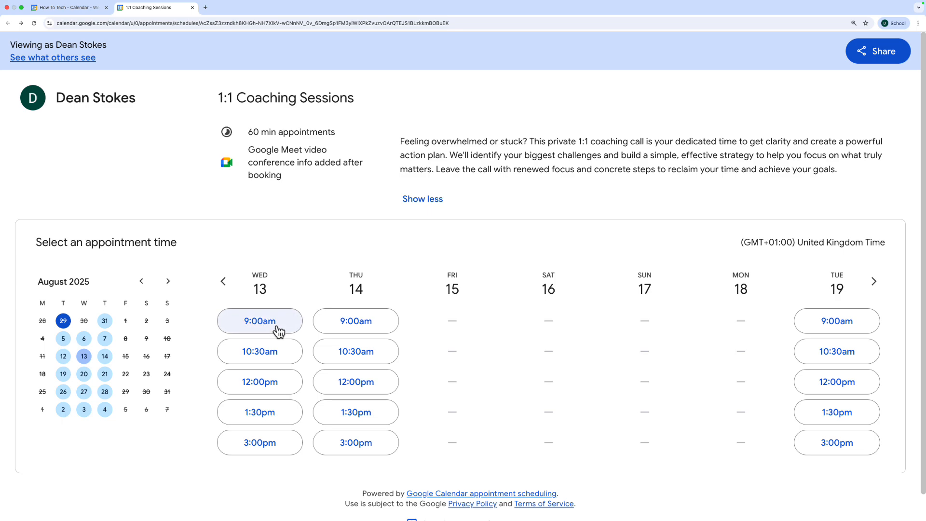
click(356, 382)
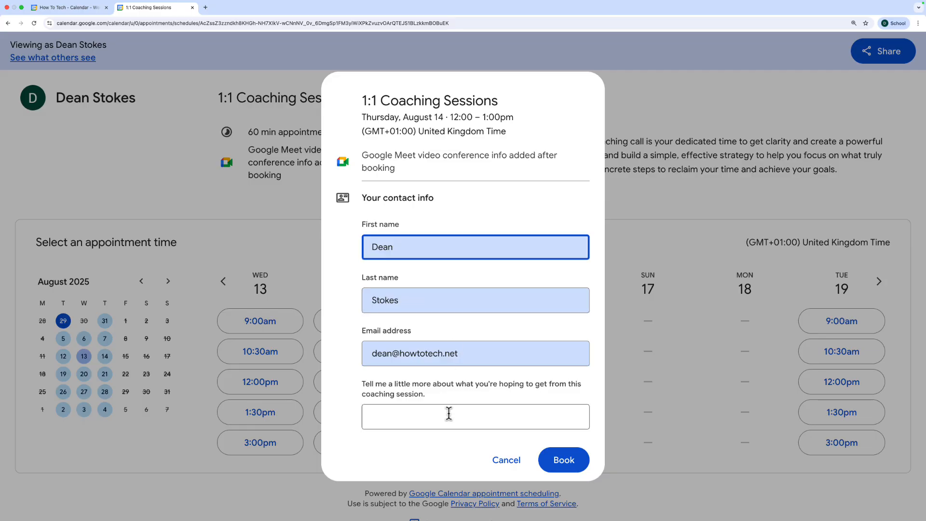
Cancel the test booking form so the August 13–19 slot list shows again.
click(475, 416)
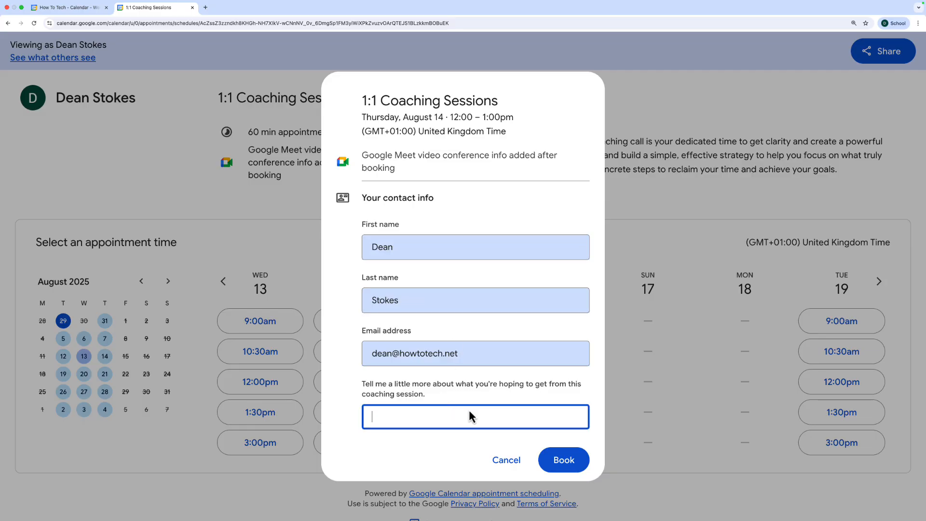
click(506, 459)
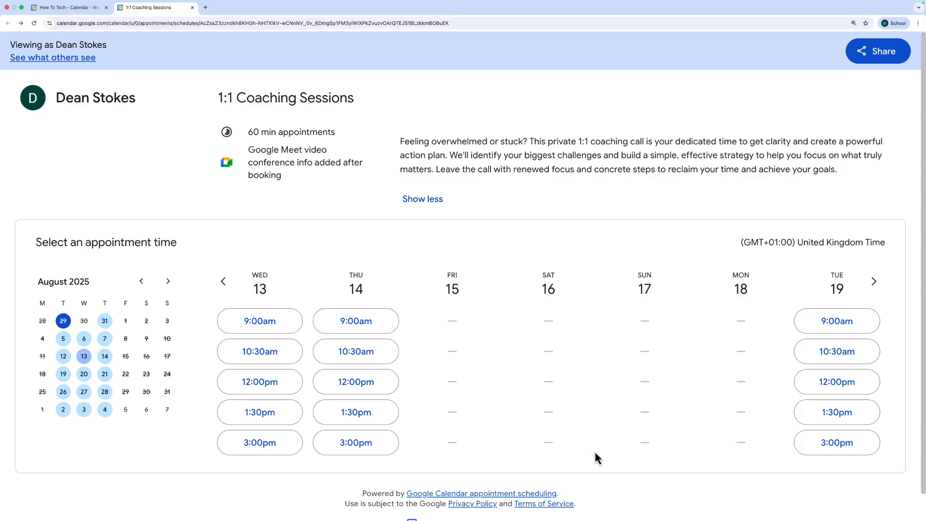
mouse_move(769, 247)
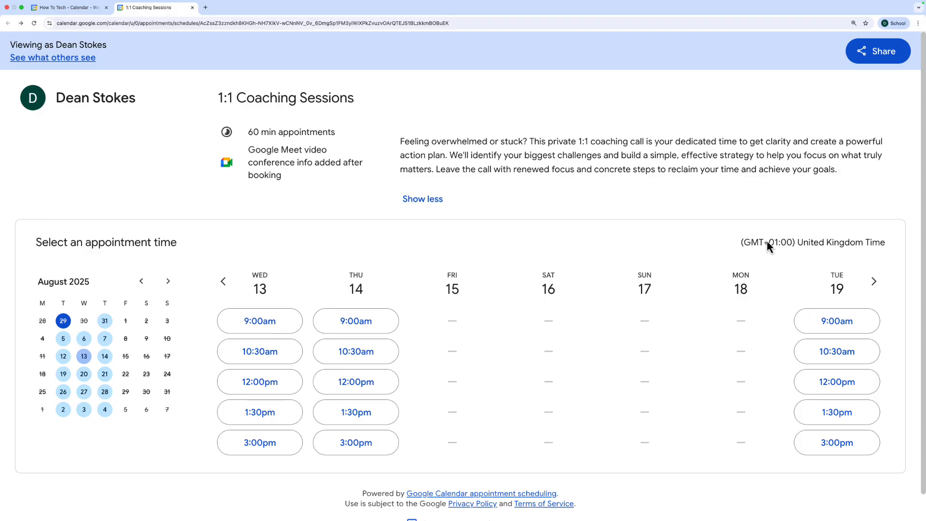
Share all booking pages and view the Website embed options.
click(881, 51)
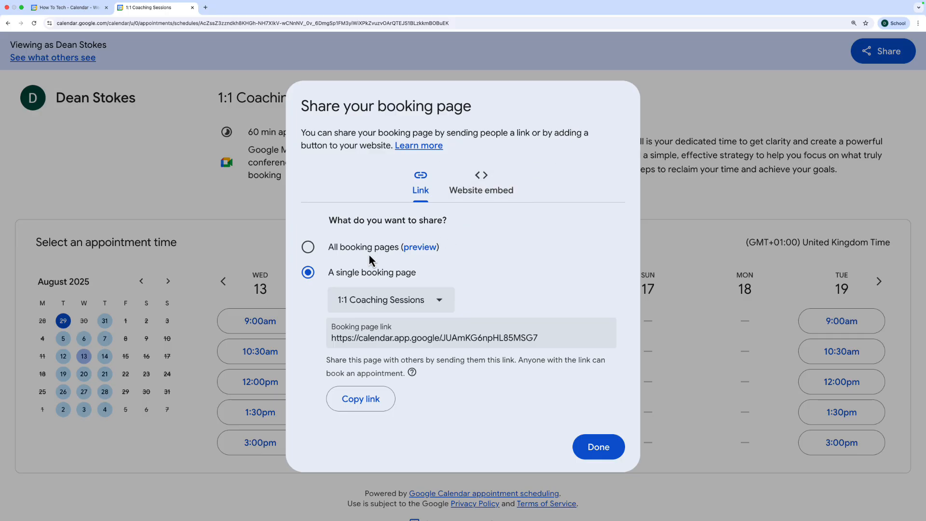
mouse_move(332, 293)
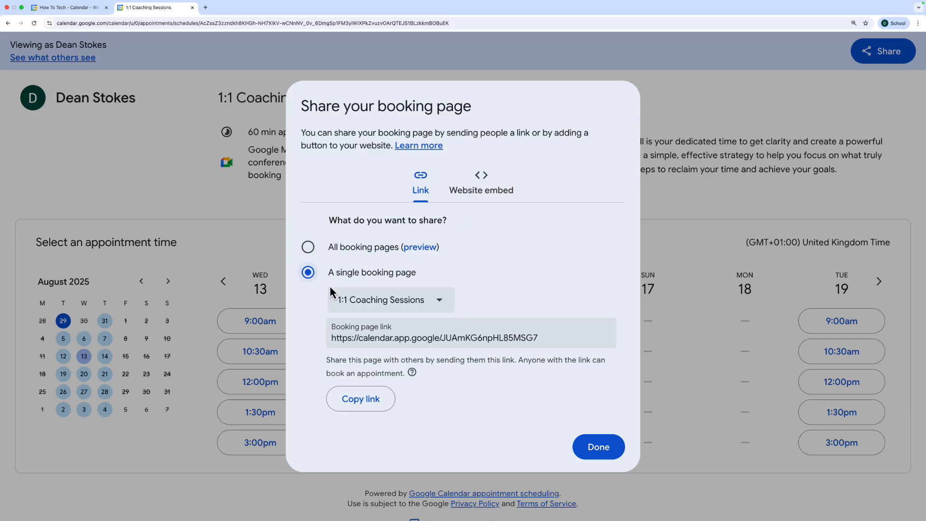
mouse_move(381, 328)
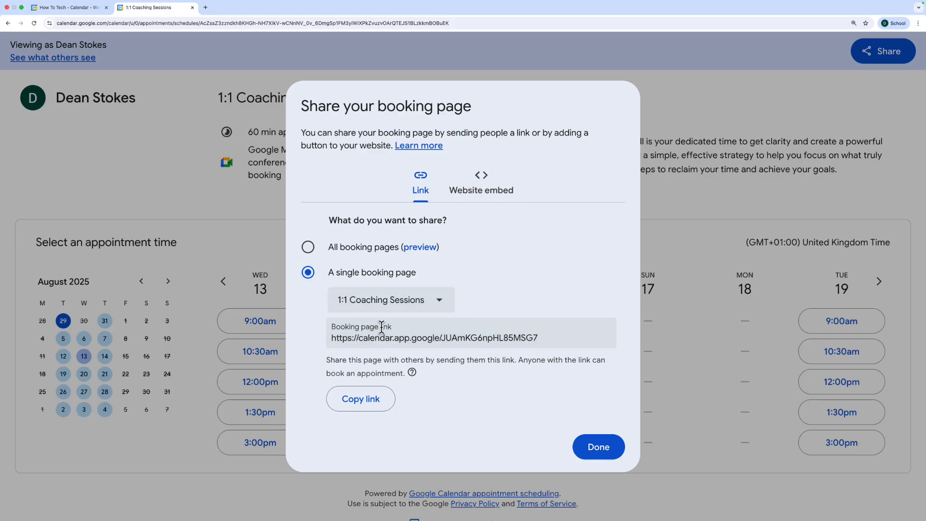
mouse_move(308, 247)
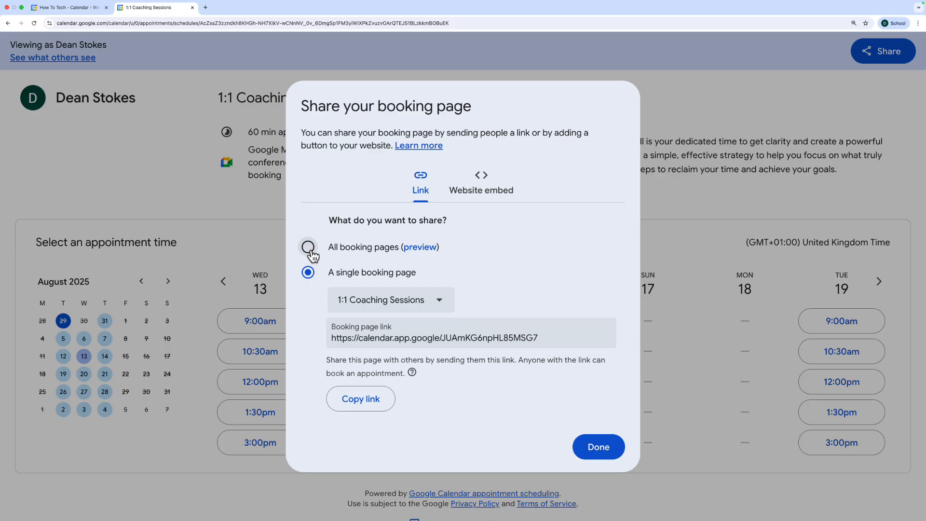
click(307, 246)
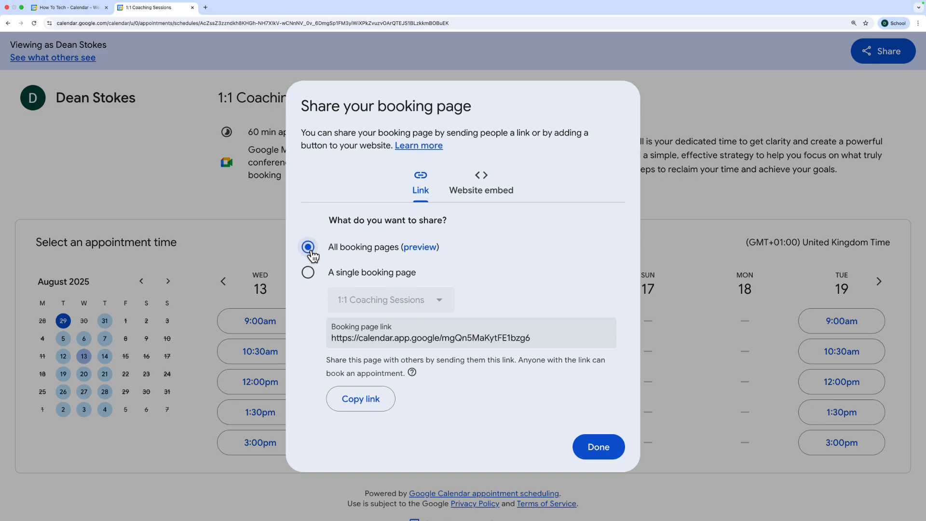
click(481, 184)
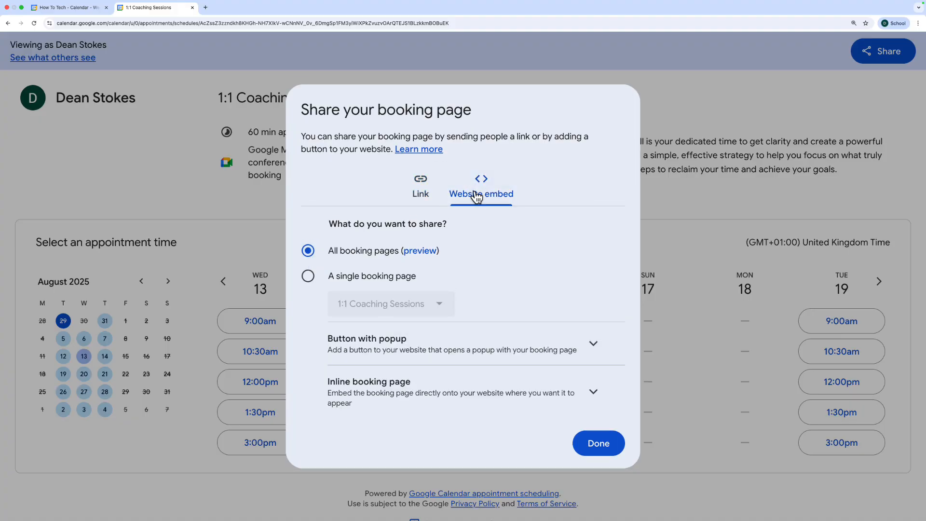
mouse_move(307, 276)
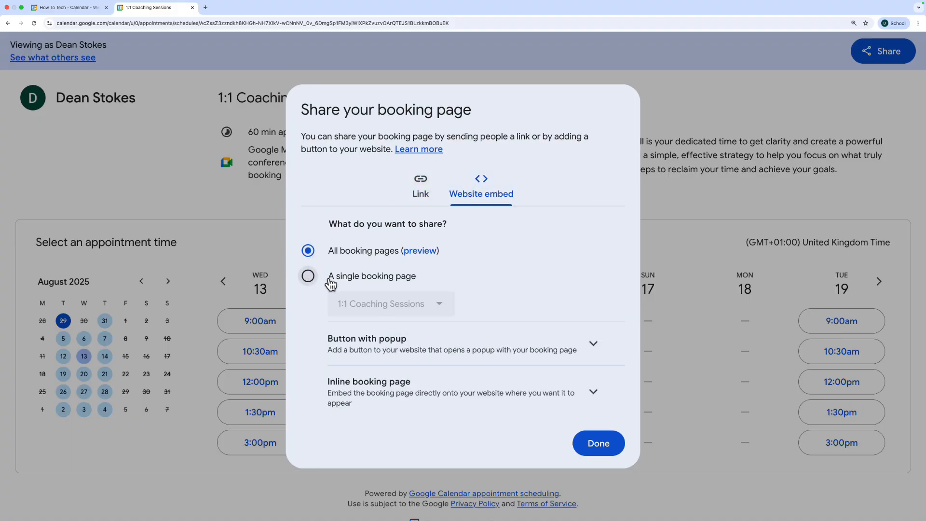
Target only the 1:1 Coaching Sessions page and view its popup-button and inline embed code.
click(308, 276)
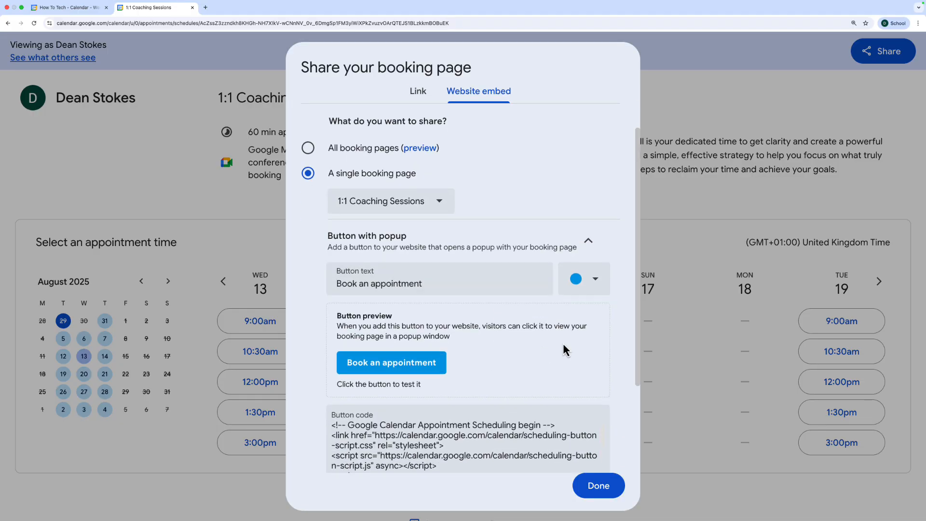
scroll(down, 3)
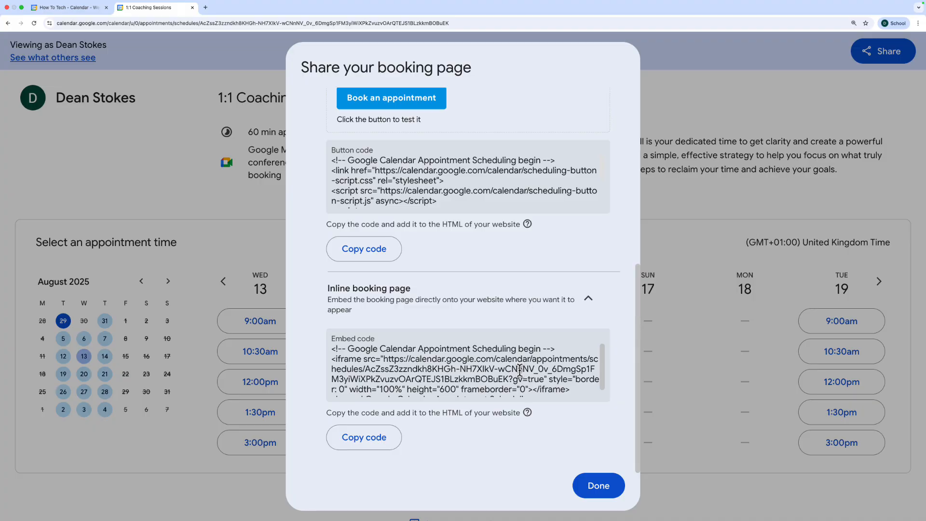